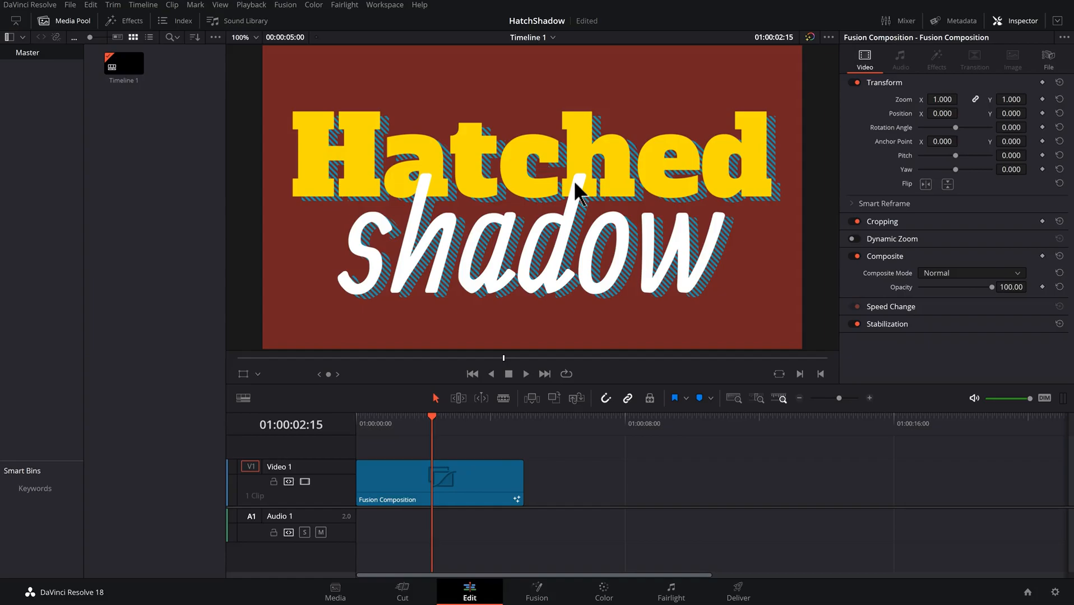
mouse_move(248, 253)
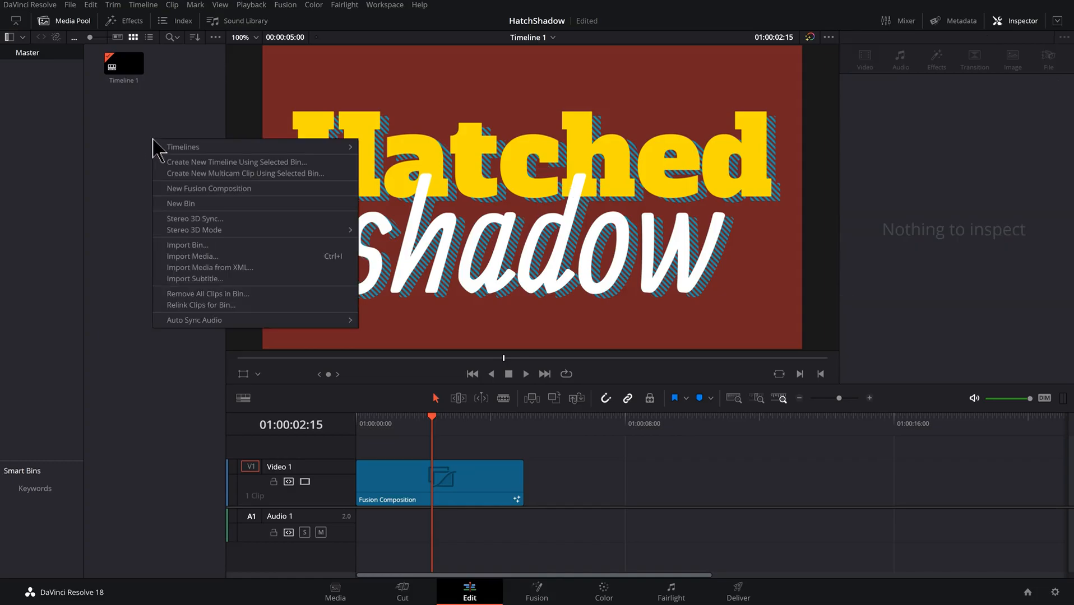
Step: Create 'Fusion Composition 1' in the Media Pool and open it on the Fusion page
left_click(208, 188)
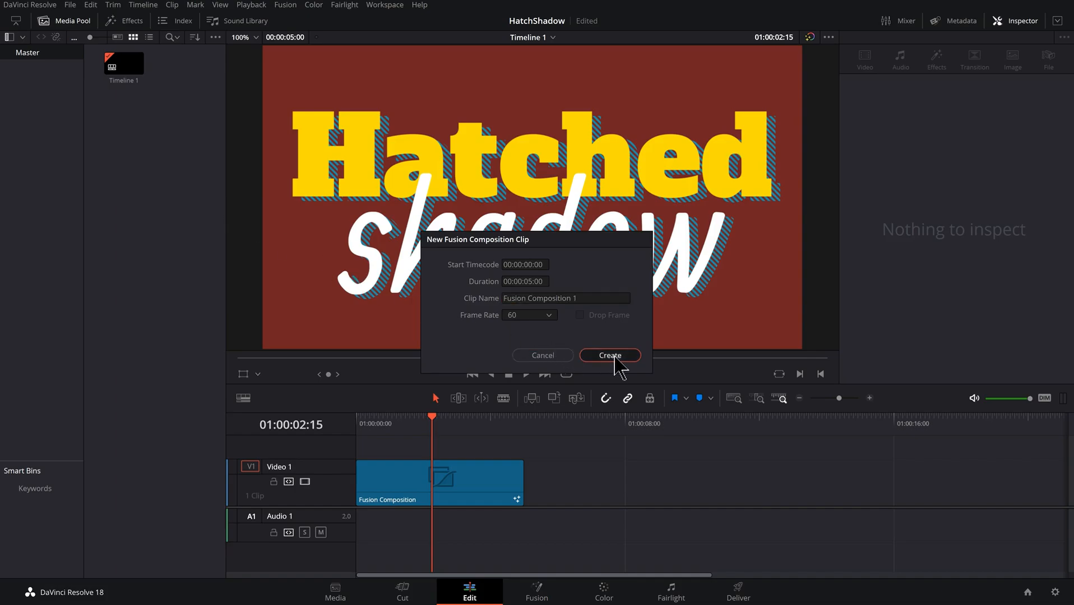
left_click(609, 355)
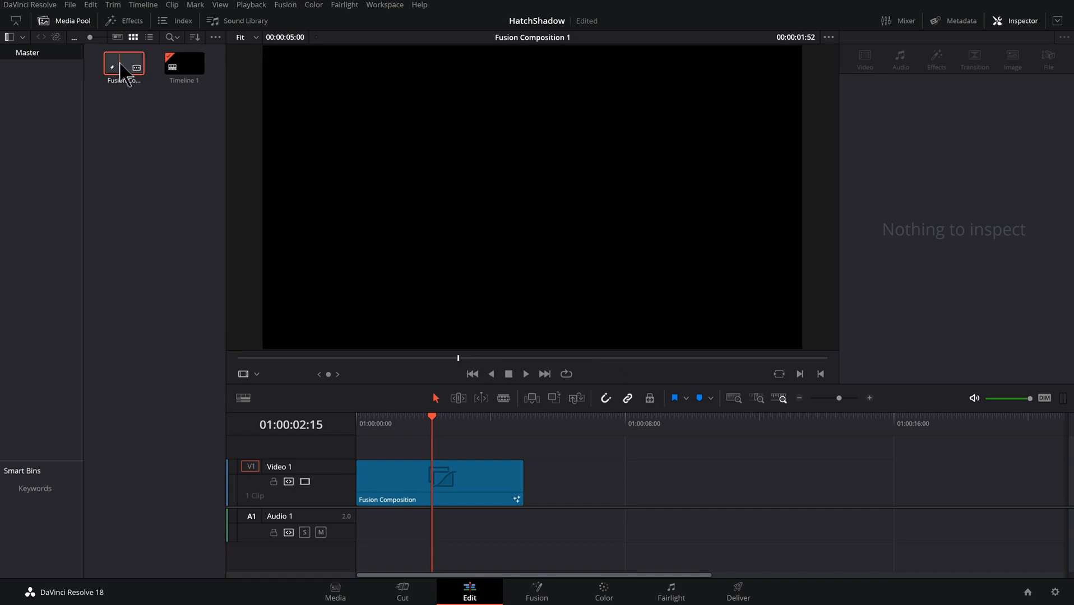
left_click(536, 591)
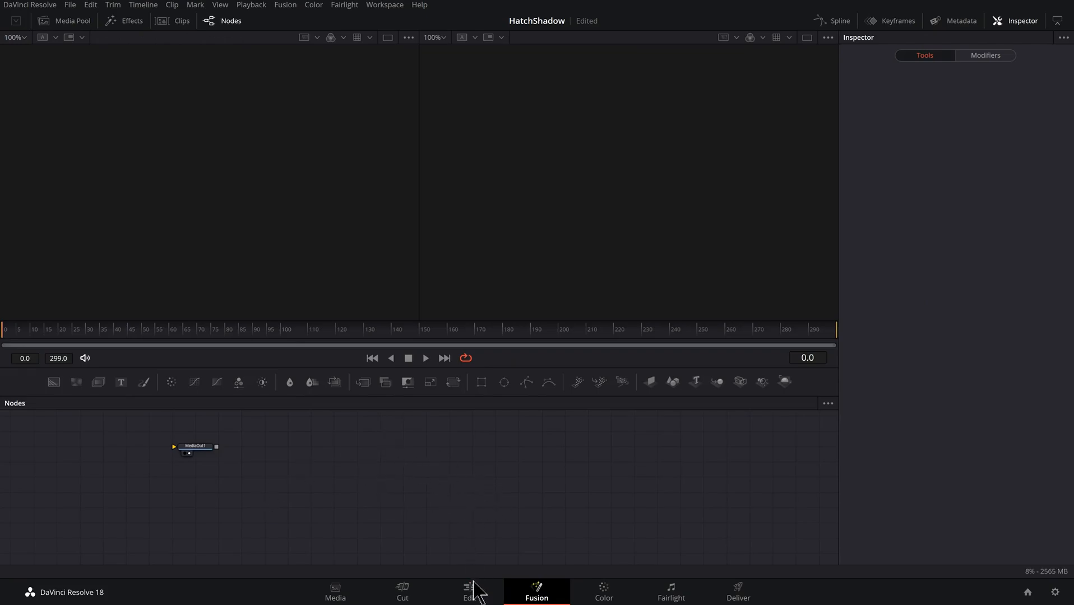
Step: Switch to the Edit page, then open the finished Hatched Shadow comp's node tree for reference
left_click(467, 598)
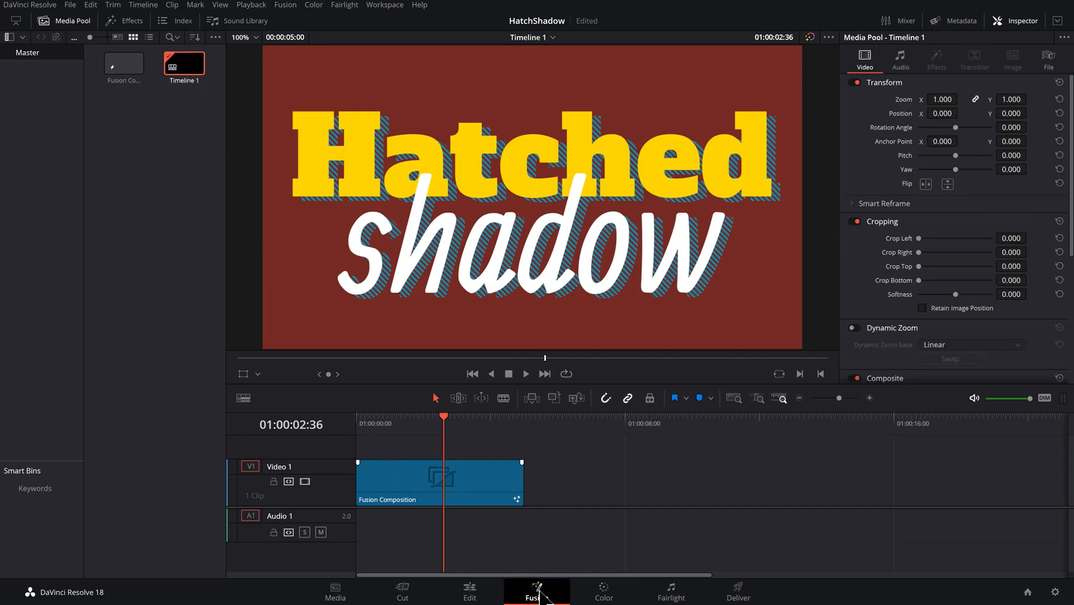
left_click(536, 597)
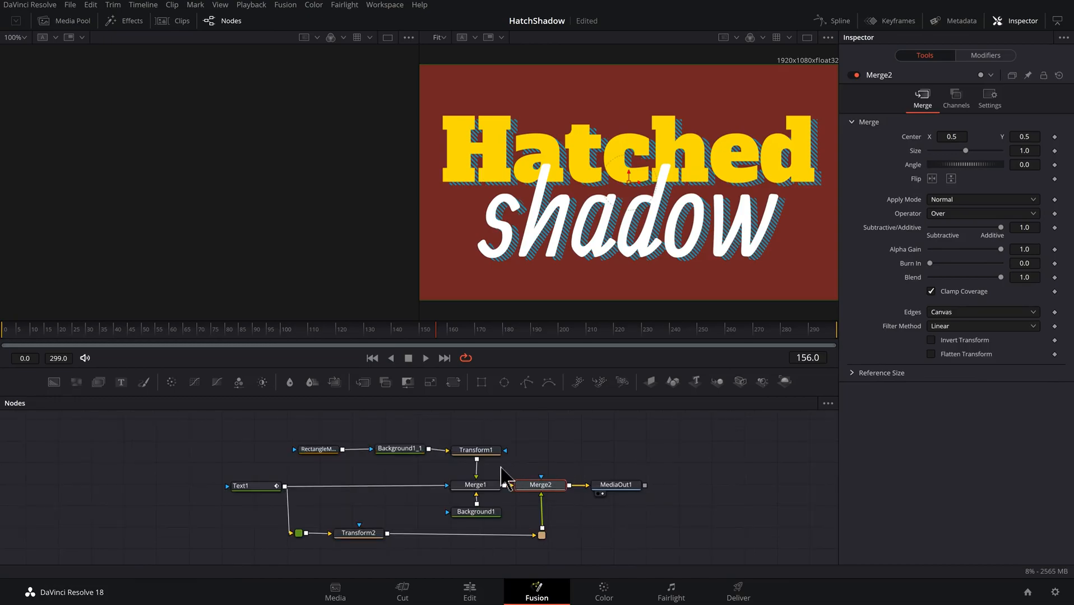
mouse_move(550, 494)
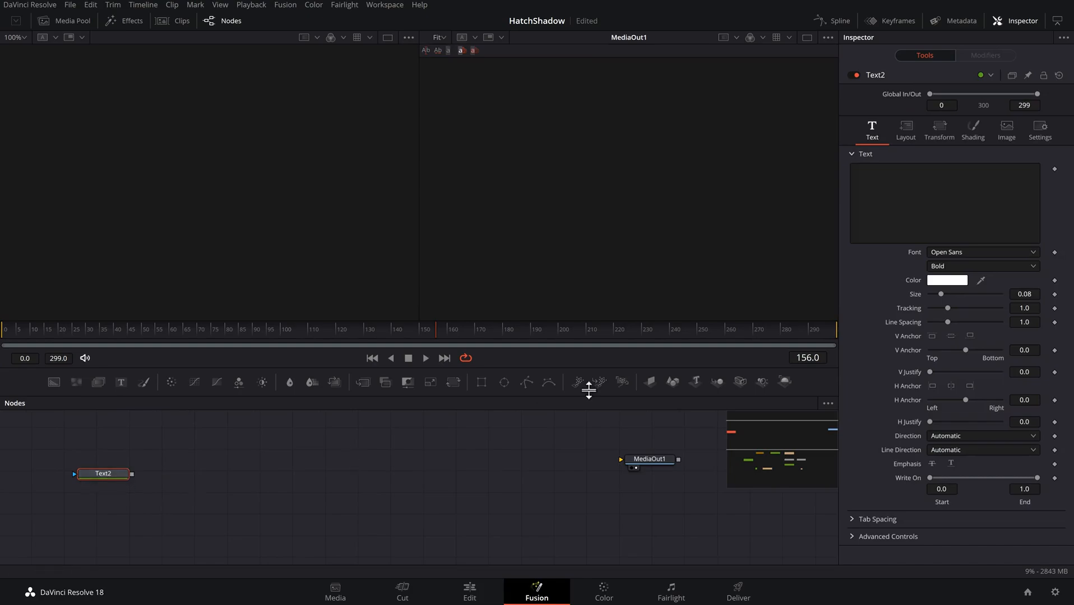
Step: Enter 'Hatch' as the Text2 content and set the font to Alfa Slab One
left_click(944, 203)
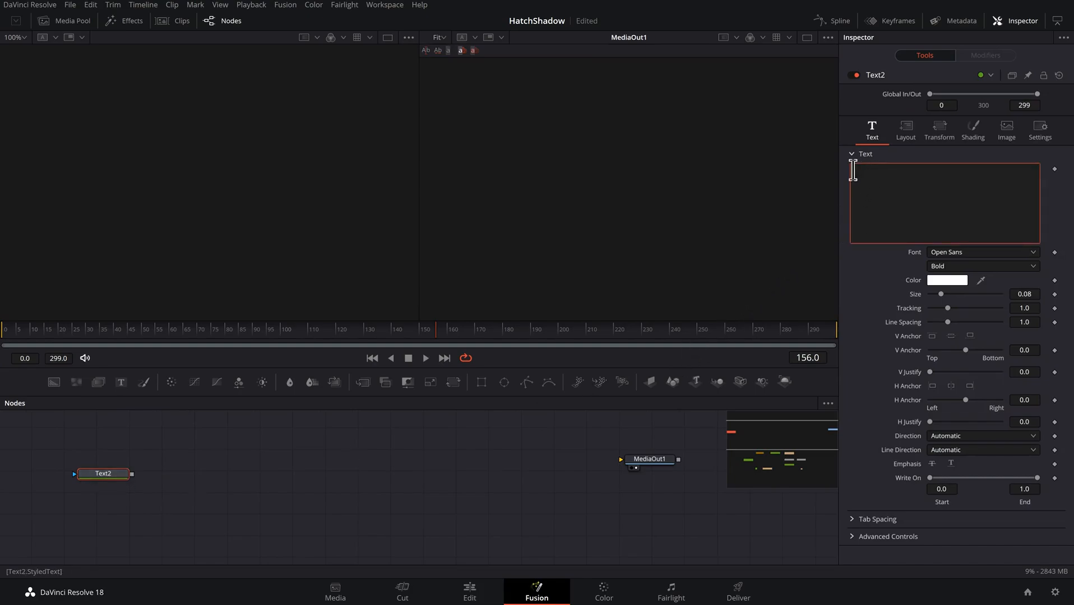
type("Hatch")
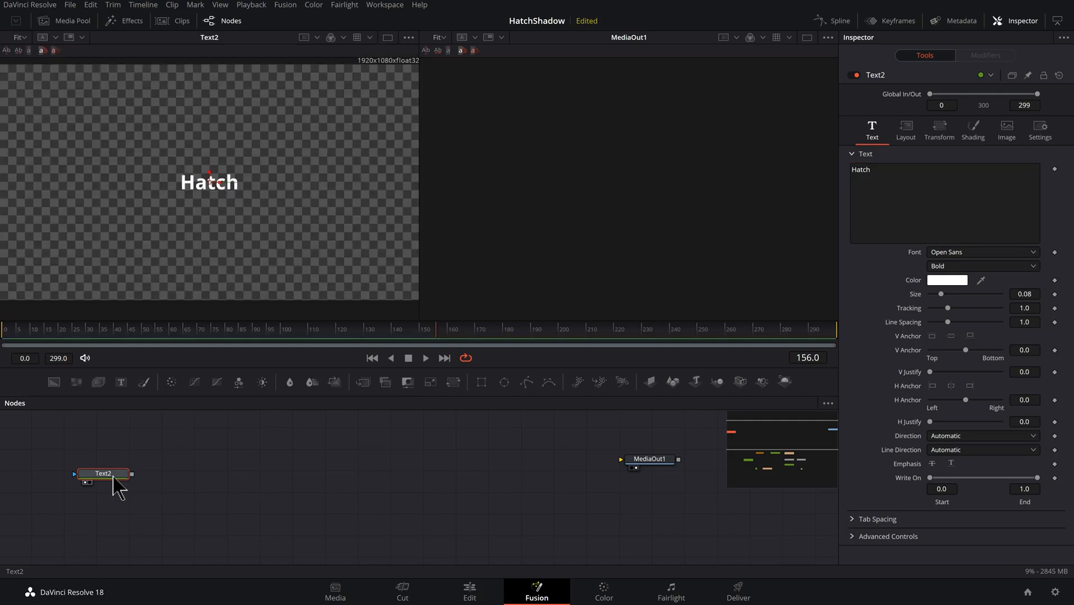
mouse_move(942, 301)
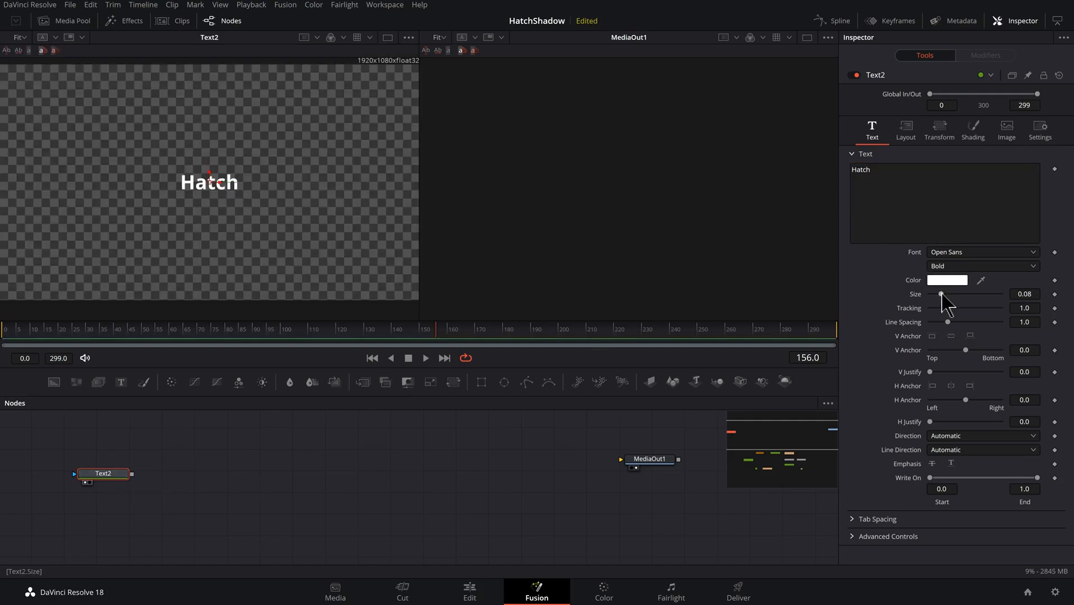
left_click(982, 252)
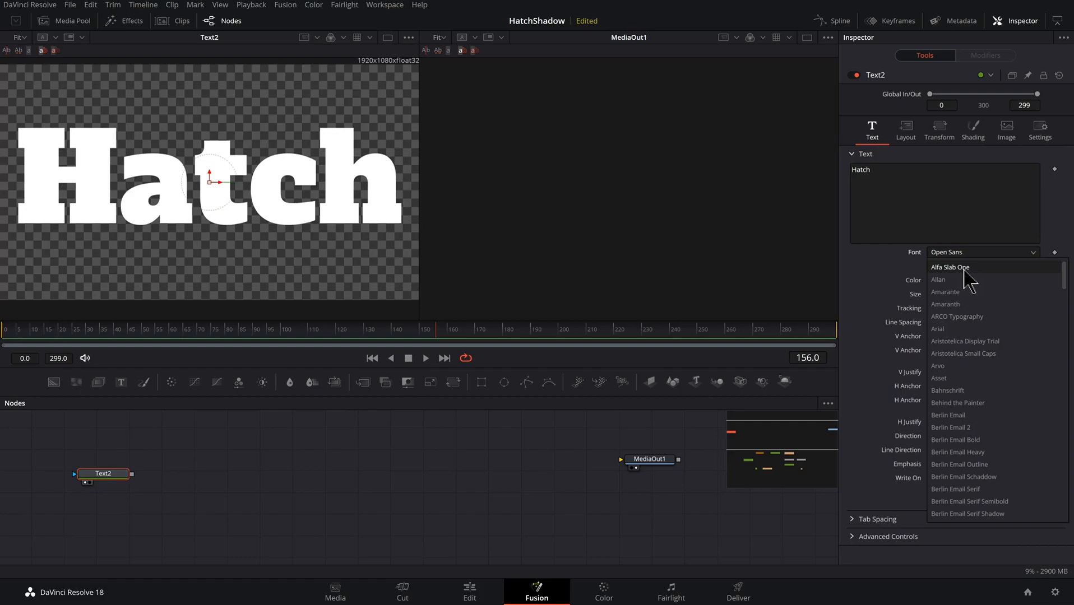
left_click(950, 267)
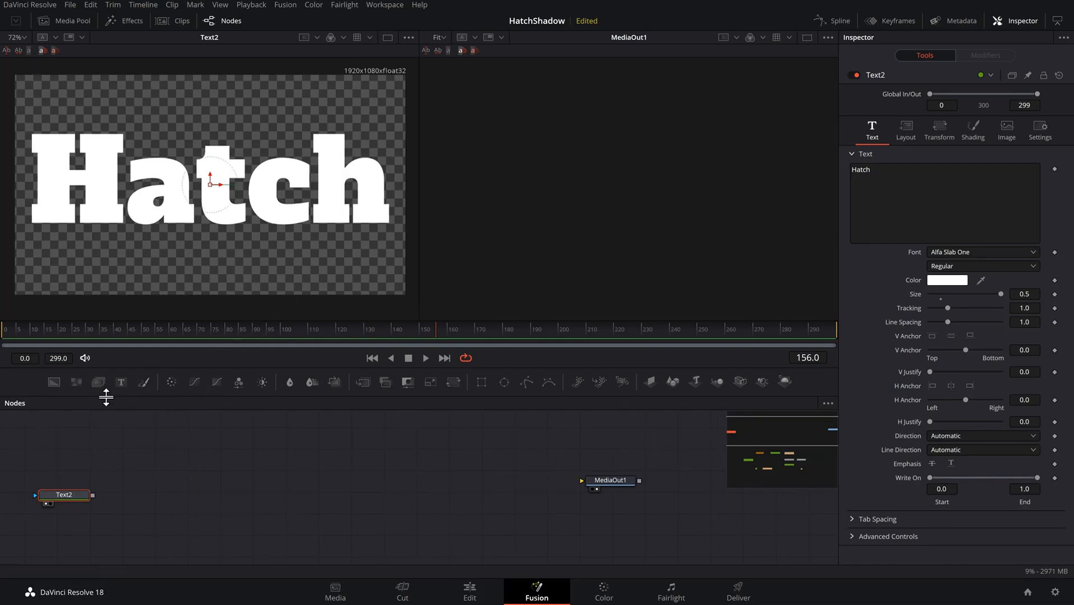
mouse_move(52, 383)
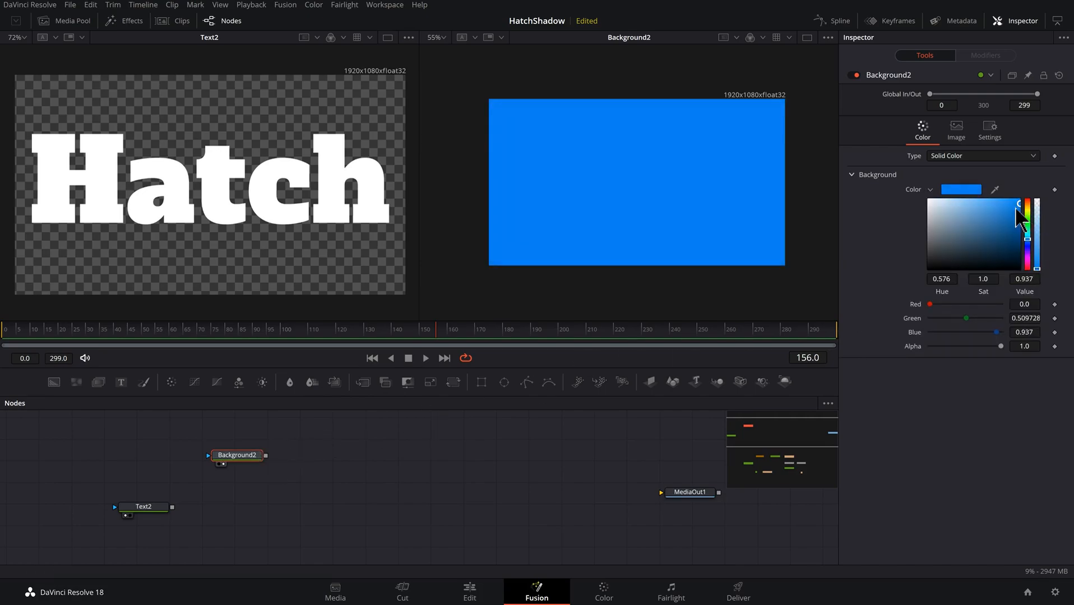
Step: Set Background2's colour to a muted light blue with the colour picker
left_click_drag(1021, 215, 981, 218)
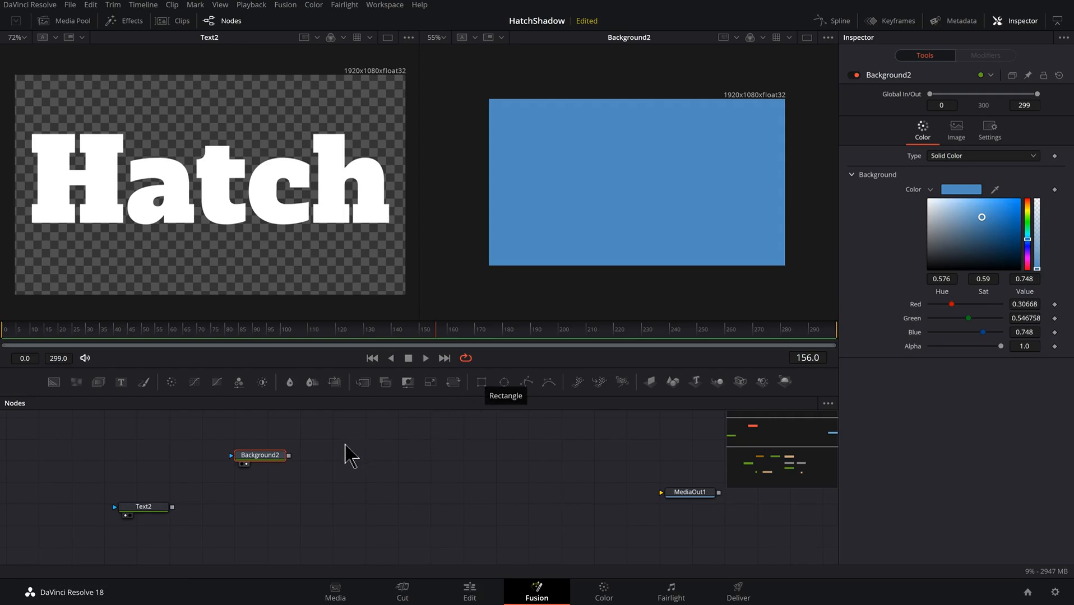
Step: Mask Background2 with a full-width Rectangle1 and enable the viewer's checker underlay
left_click(480, 382)
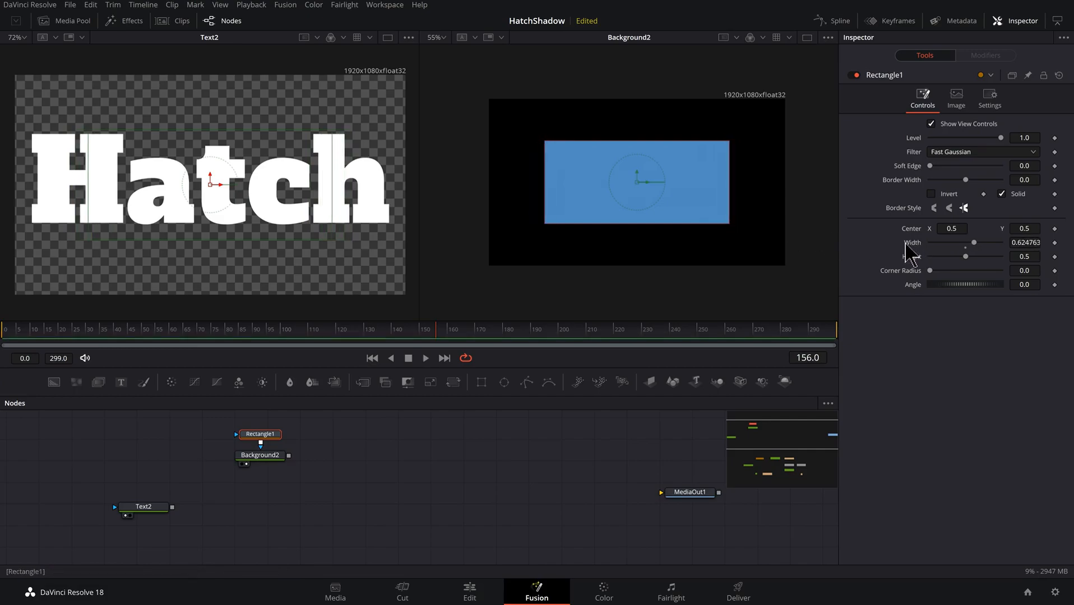
left_click(1024, 243)
type("1")
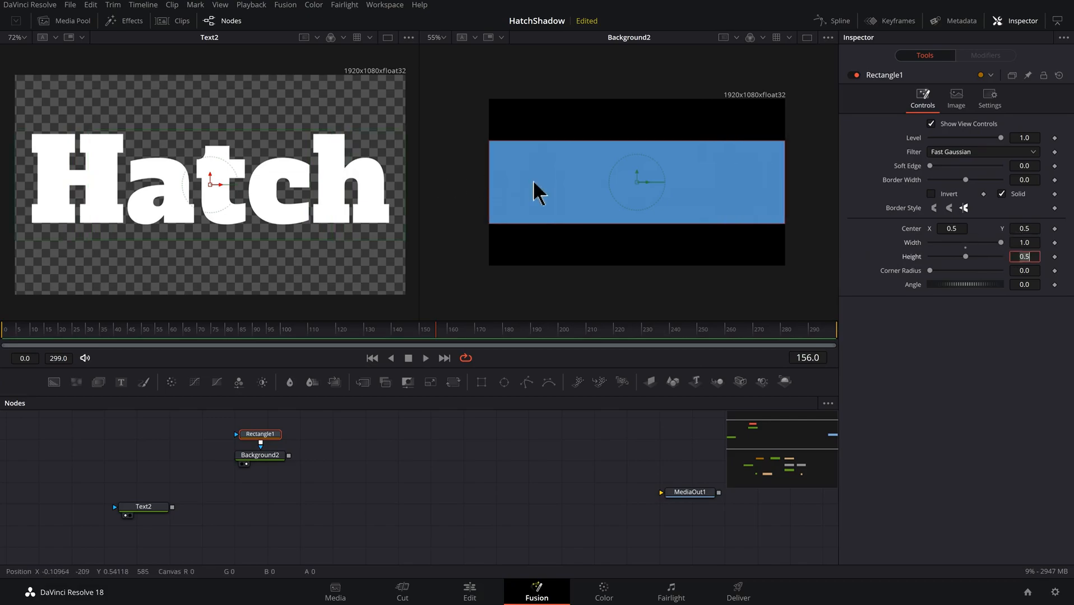
left_click(259, 455)
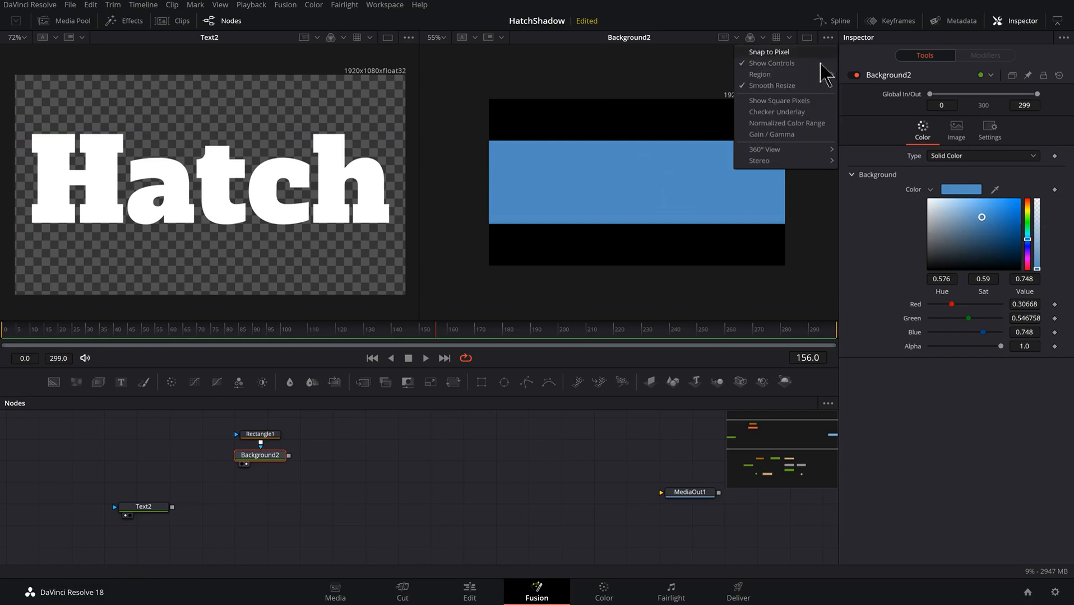
mouse_move(783, 117)
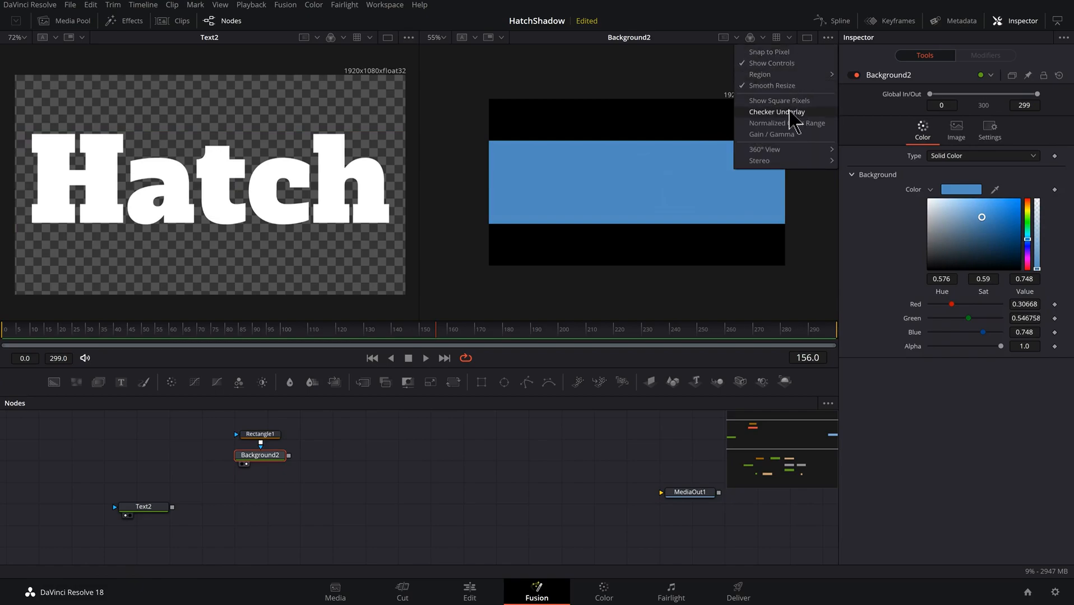
left_click(260, 434)
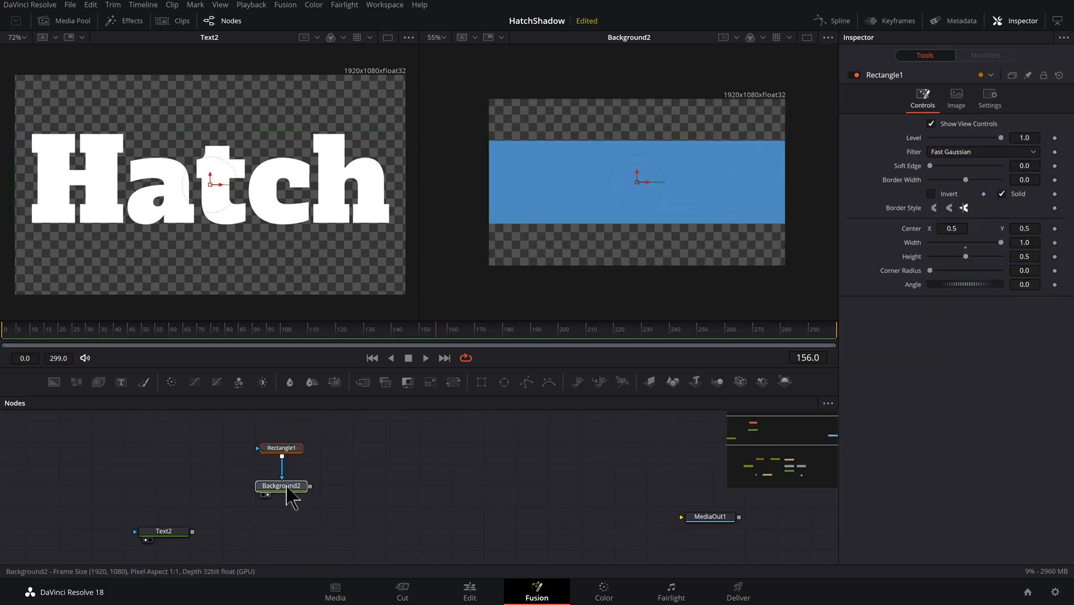
Step: Add a Transform3 node after Background2, view it, and shrink the blue band
left_click(281, 486)
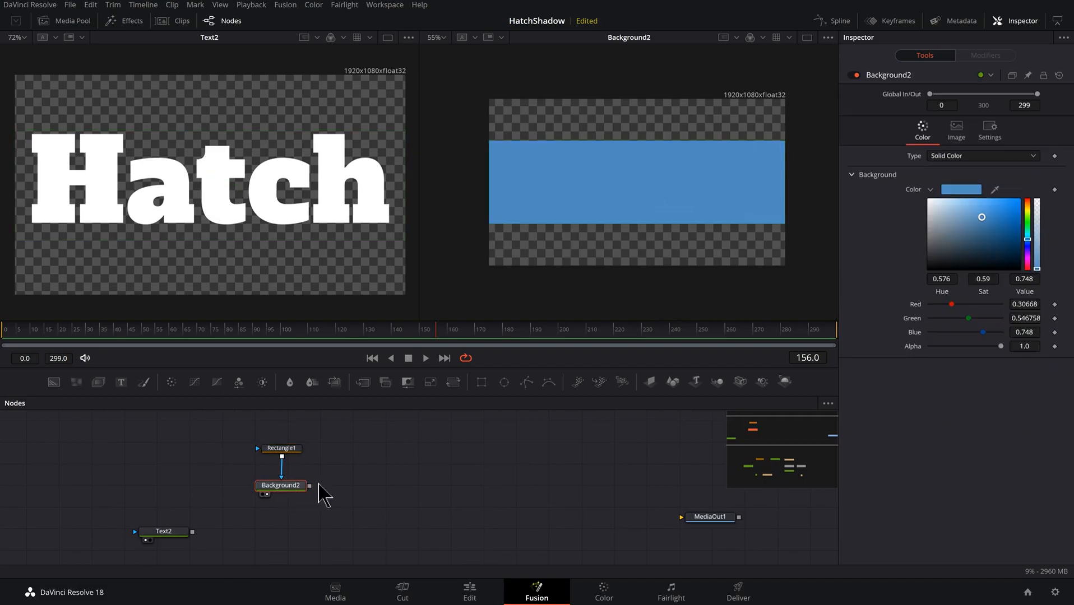
type("x")
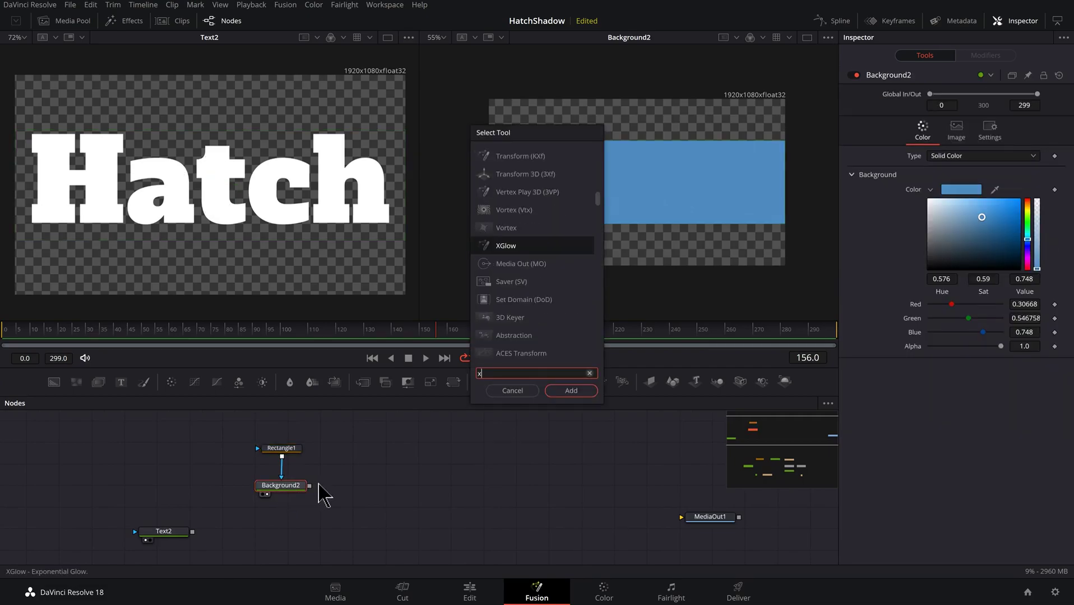
type("f")
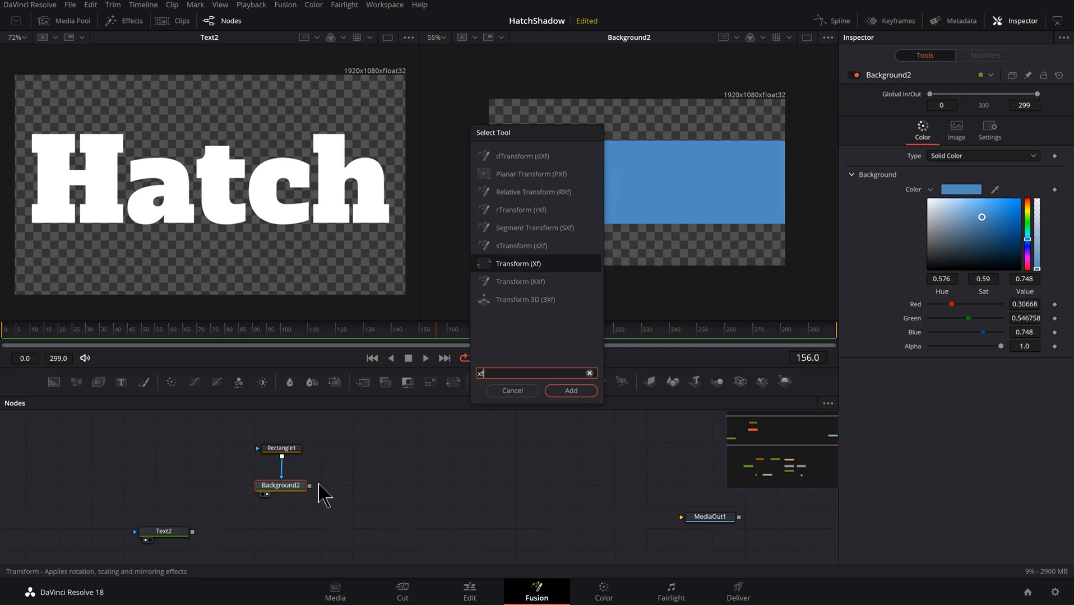
left_click(571, 390)
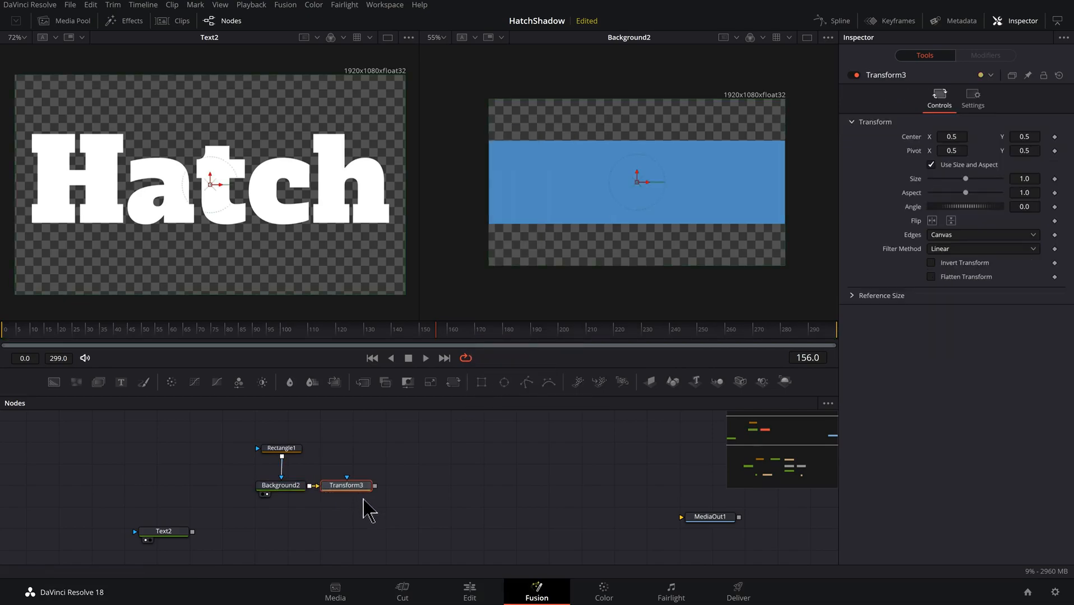
left_click(346, 485)
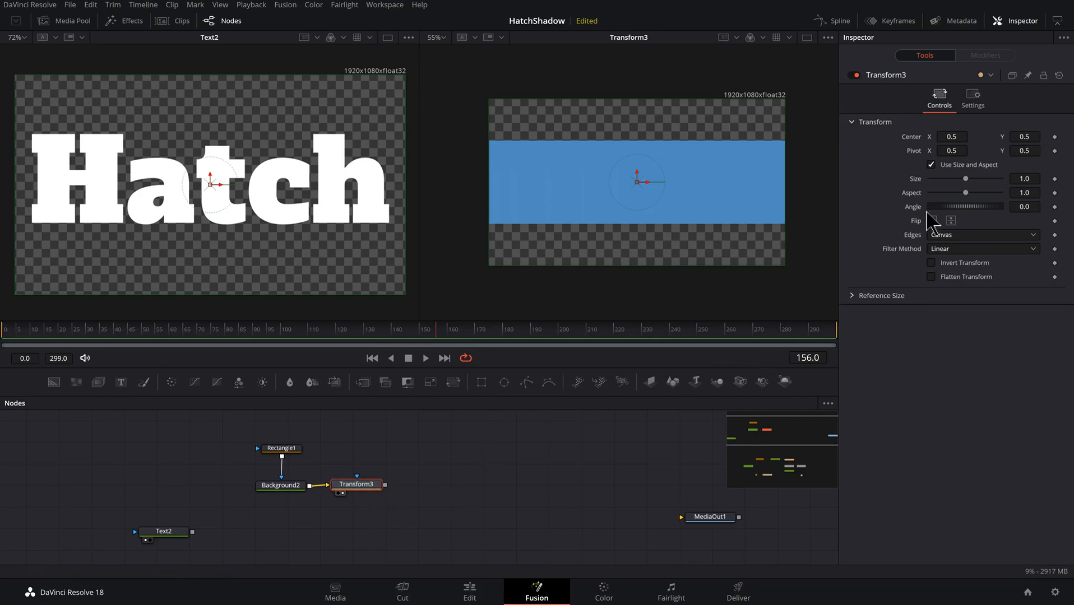
left_click_drag(966, 178, 962, 179)
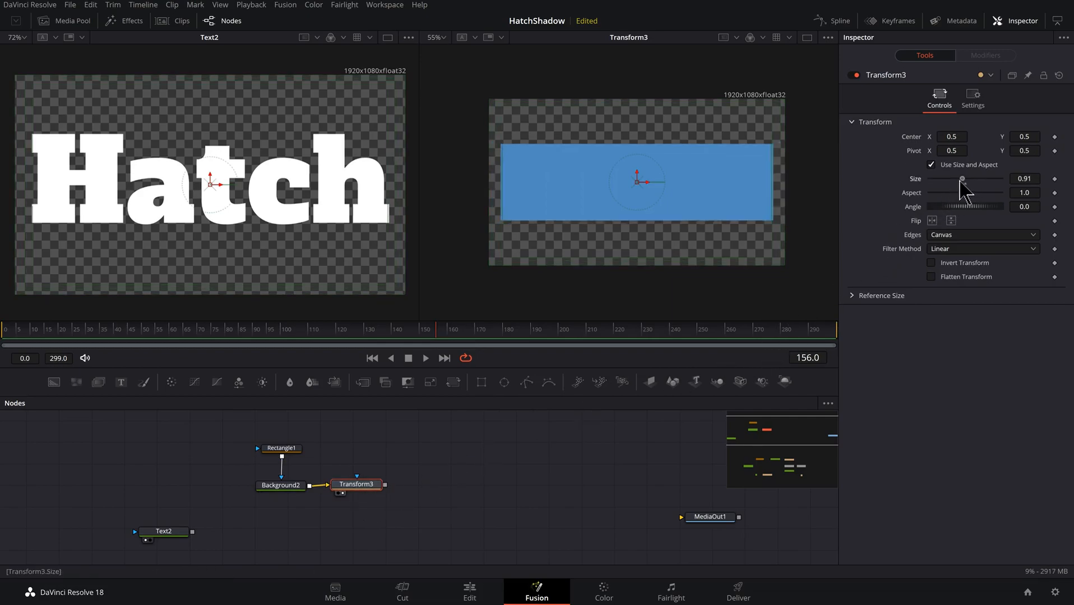
left_click_drag(960, 179, 944, 179)
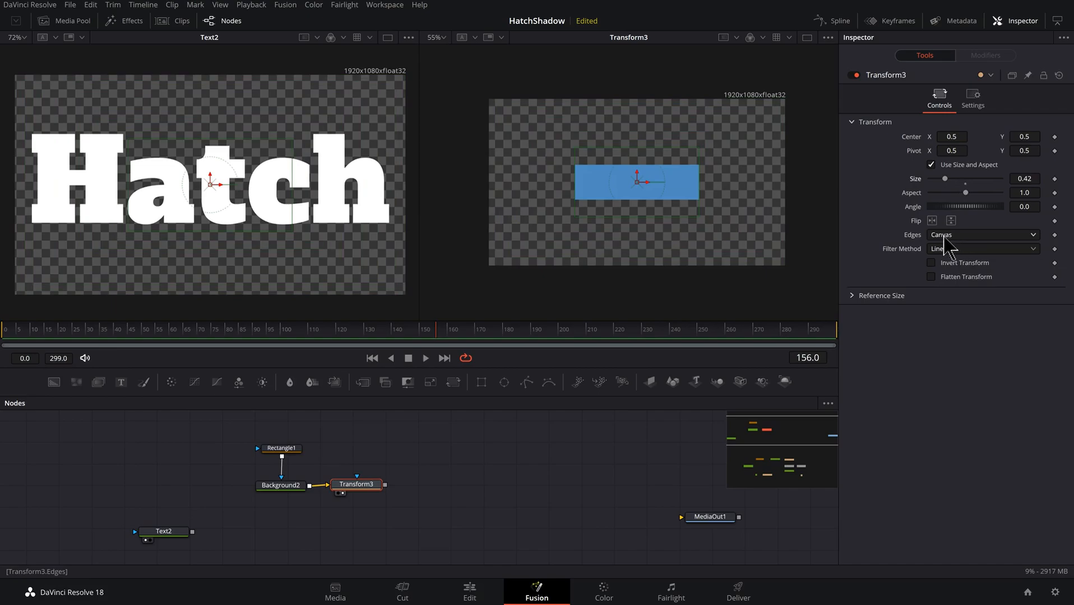
Step: Set Transform3 Edges to Wrap, Angle to -45, and Size to about 0.098
left_click(982, 235)
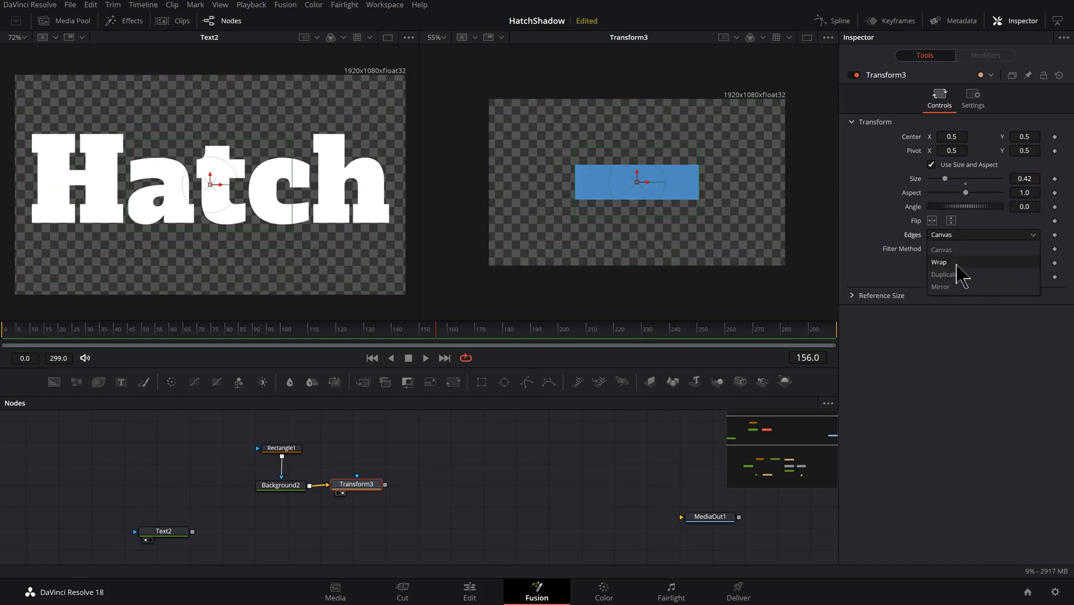
left_click(939, 262)
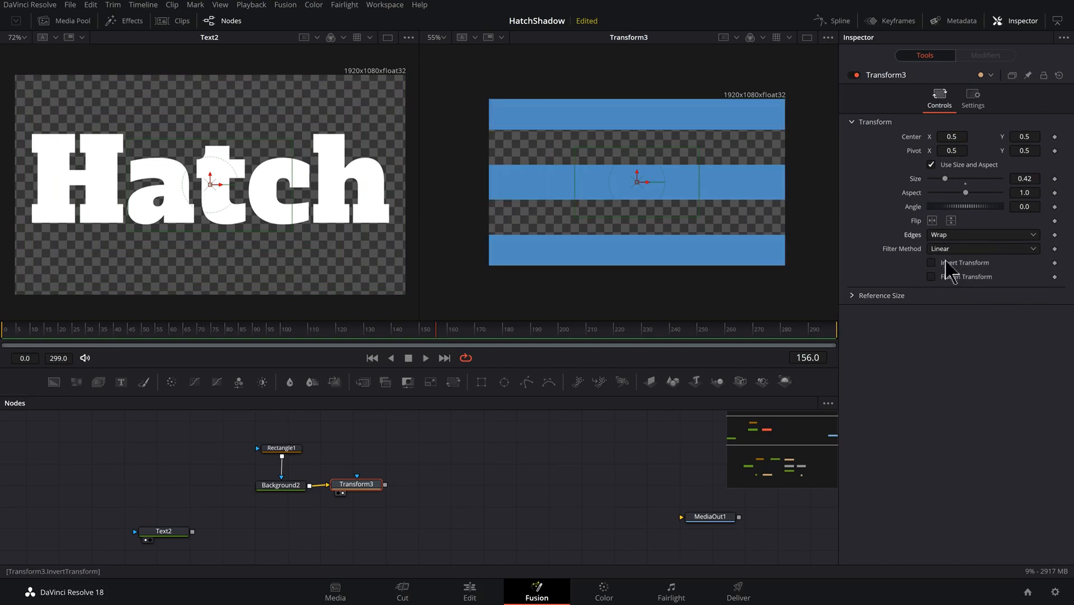
left_click(1024, 206)
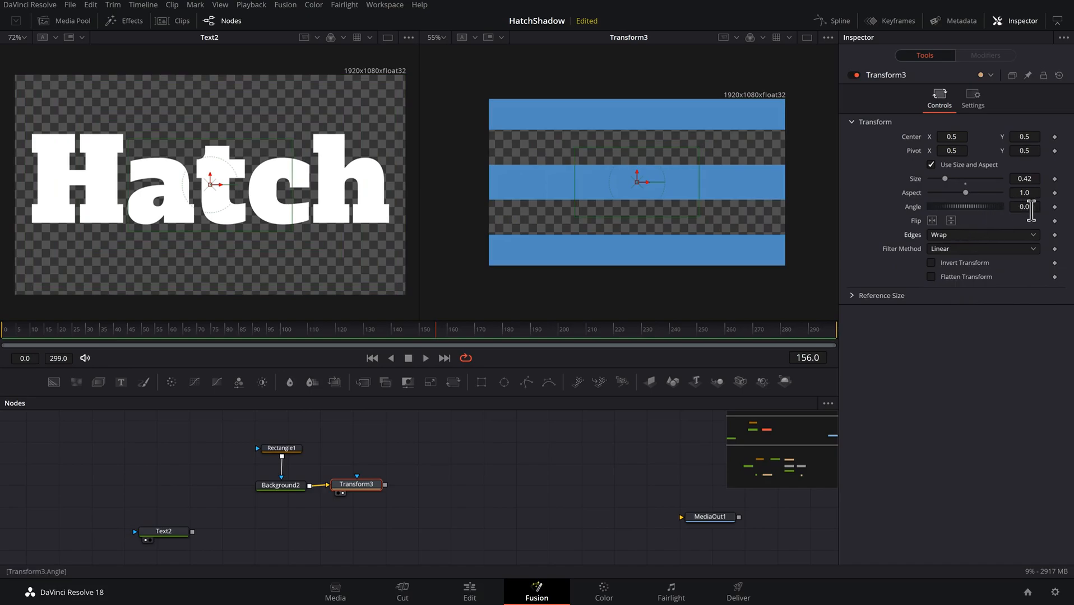
left_click(1022, 207)
type("-45")
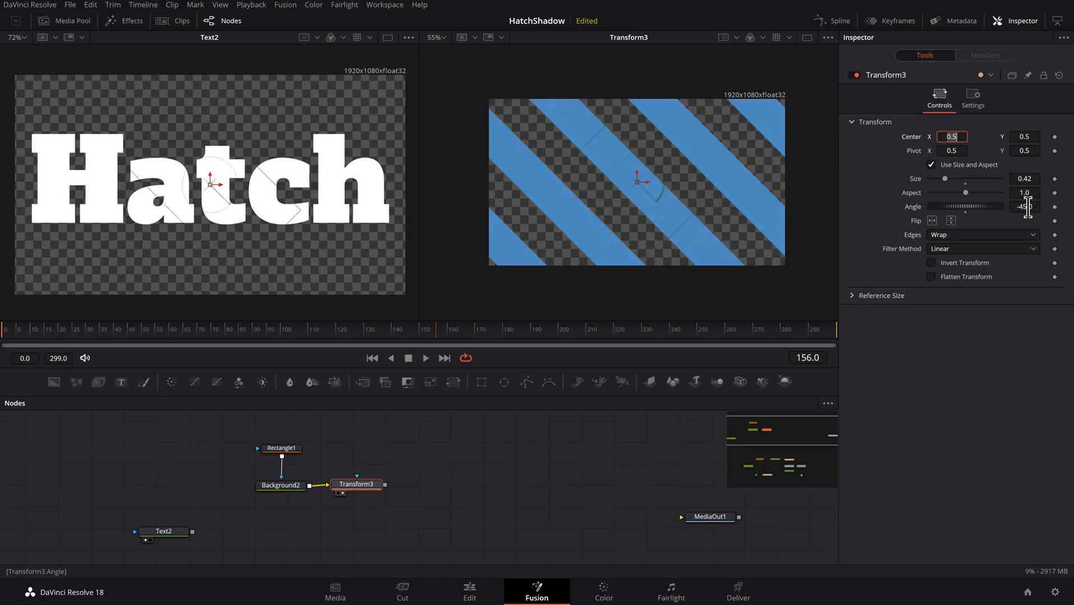
left_click_drag(946, 179, 938, 178)
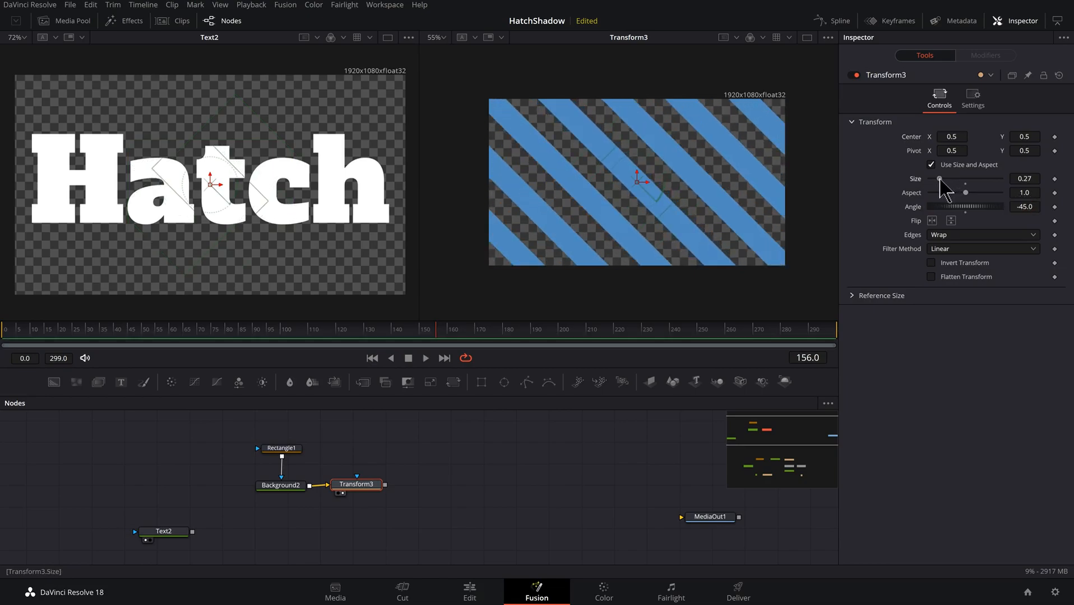
left_click_drag(941, 179, 937, 179)
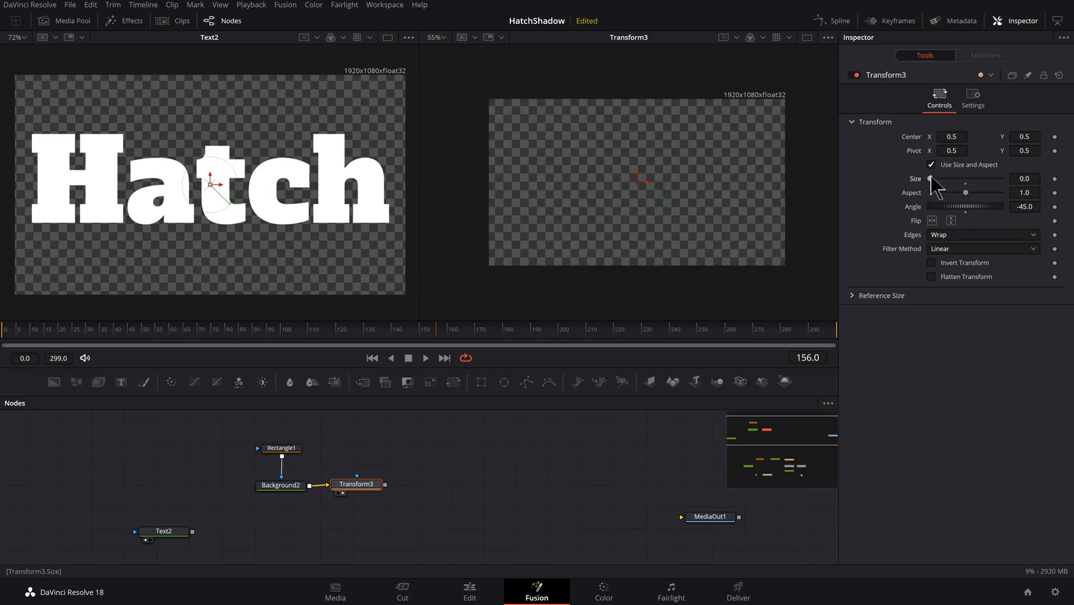
left_click_drag(931, 179, 968, 178)
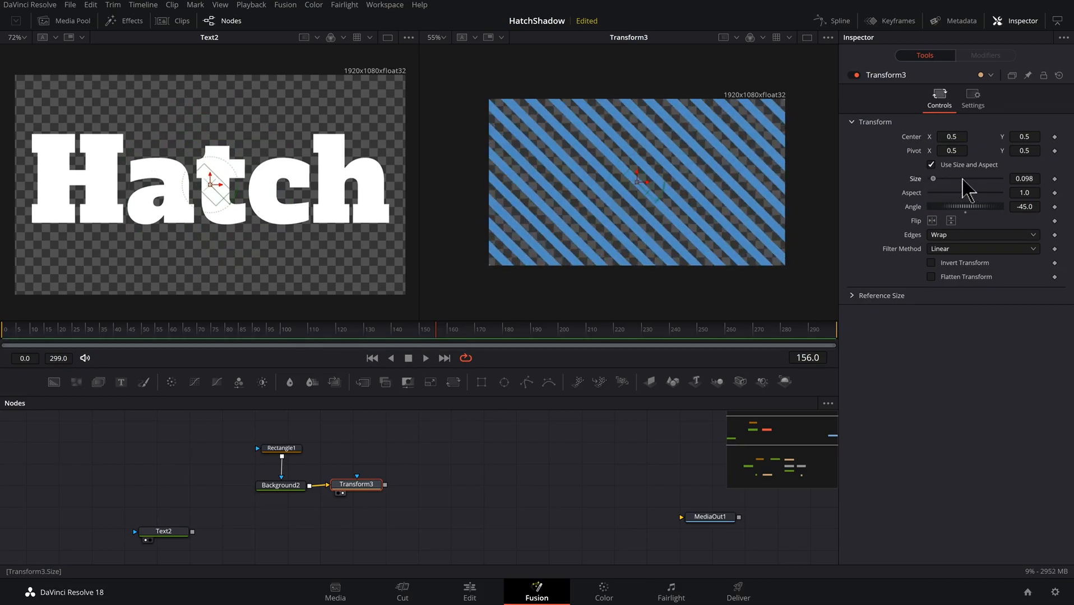
Step: Retune Rectangle1 Height to about 0.43 and Transform3 Size to 0.03
left_click(280, 449)
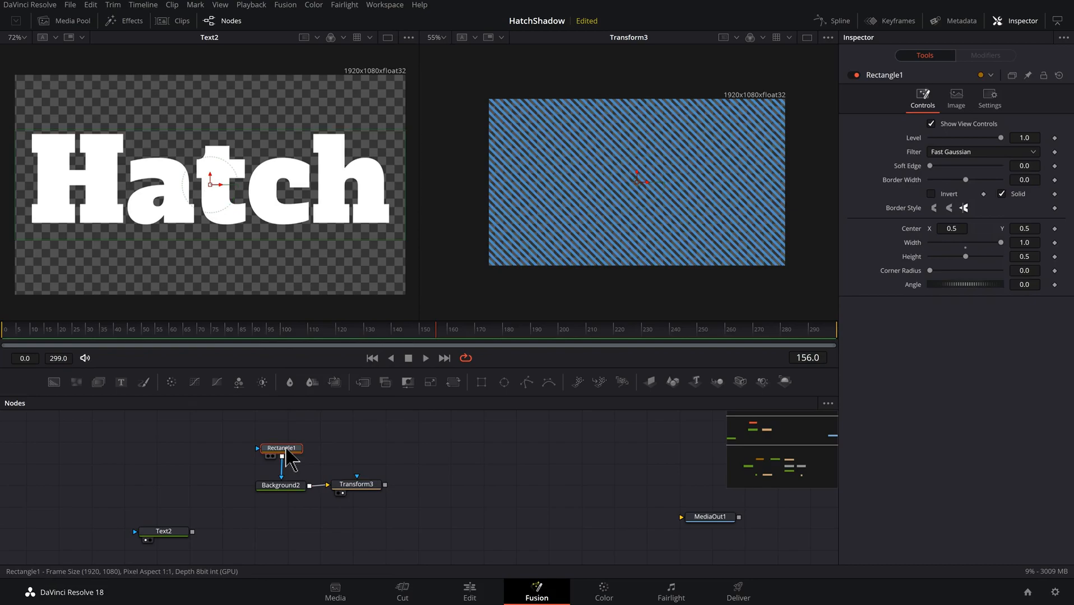
left_click(281, 448)
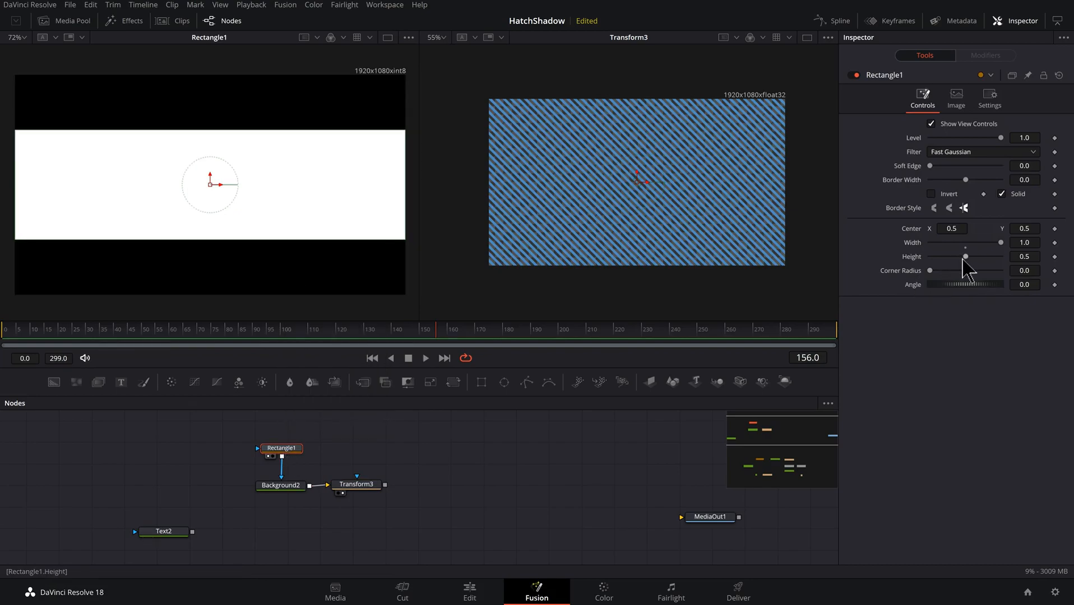
left_click_drag(965, 256, 984, 256)
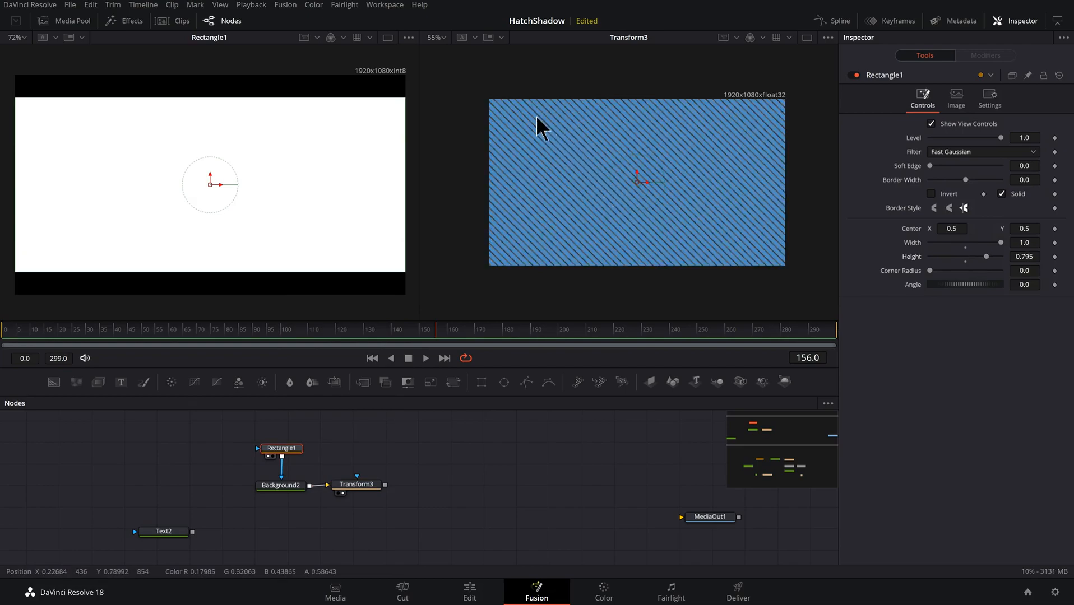
mouse_move(592, 177)
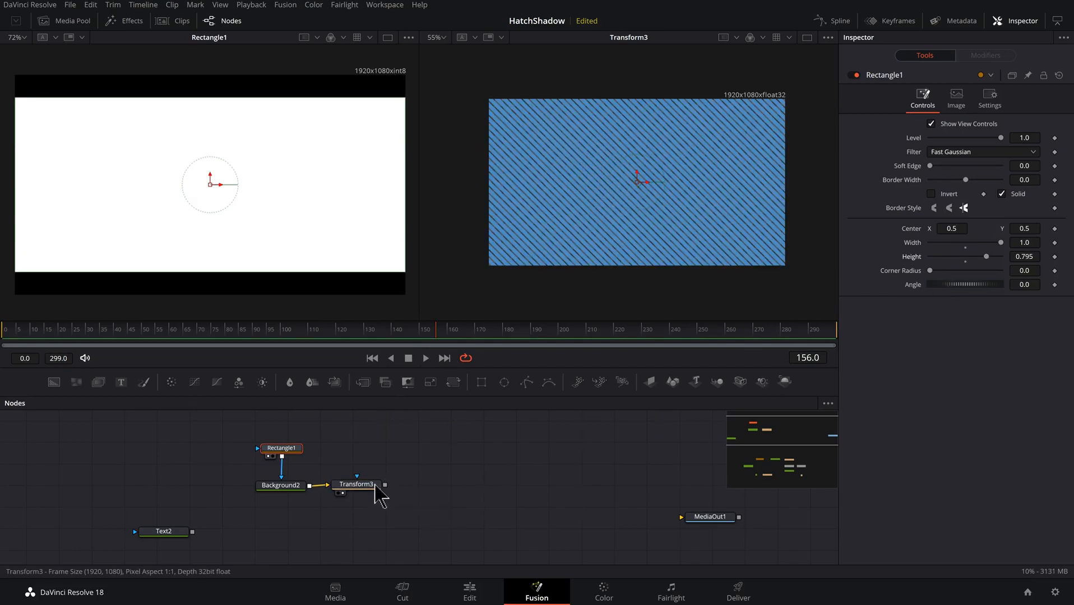
left_click(357, 485)
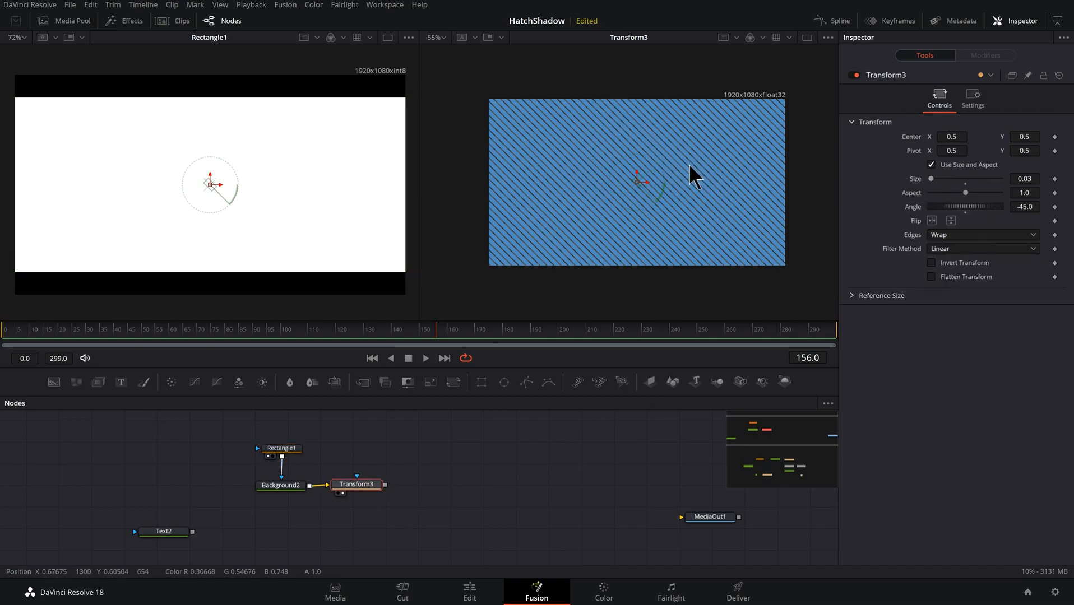
left_click(281, 449)
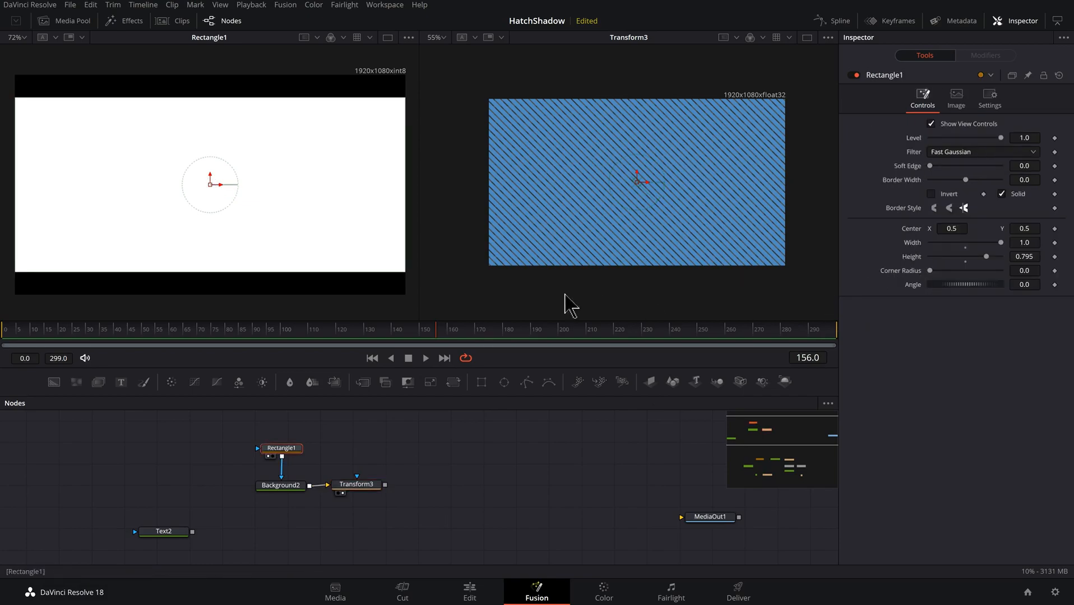
mouse_move(335, 285)
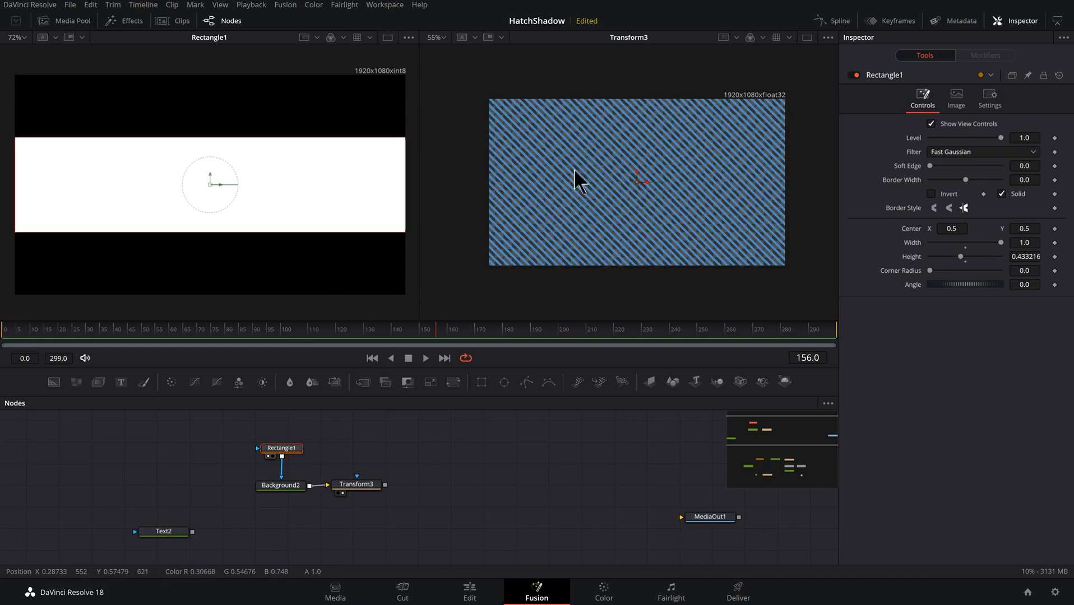
left_click(356, 485)
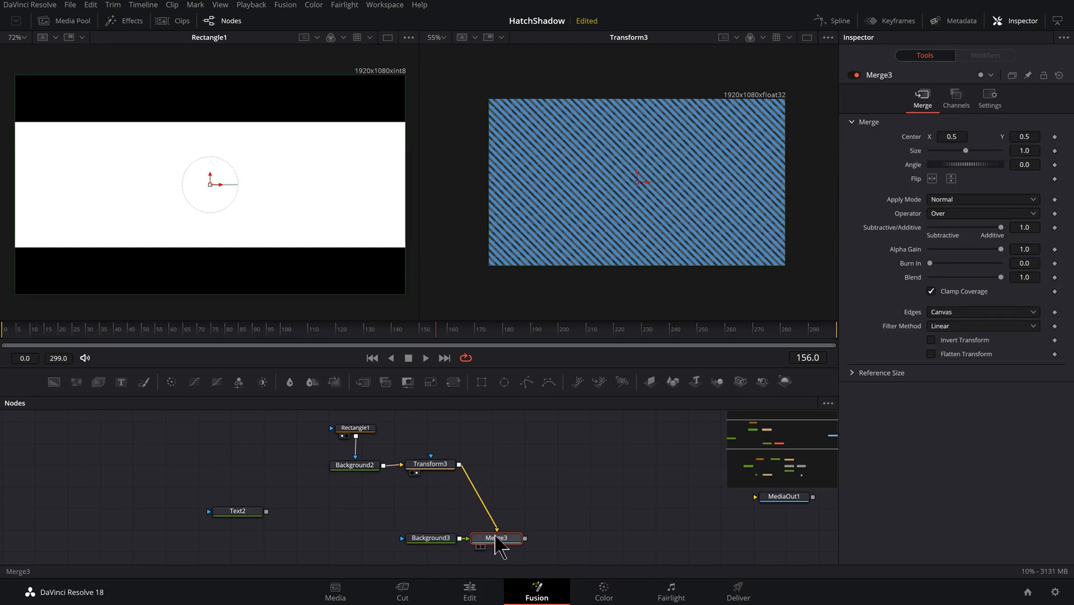
Step: Place Merge3 below Transform3, view it, and set Background3 to brick red
left_click_drag(496, 538, 431, 501)
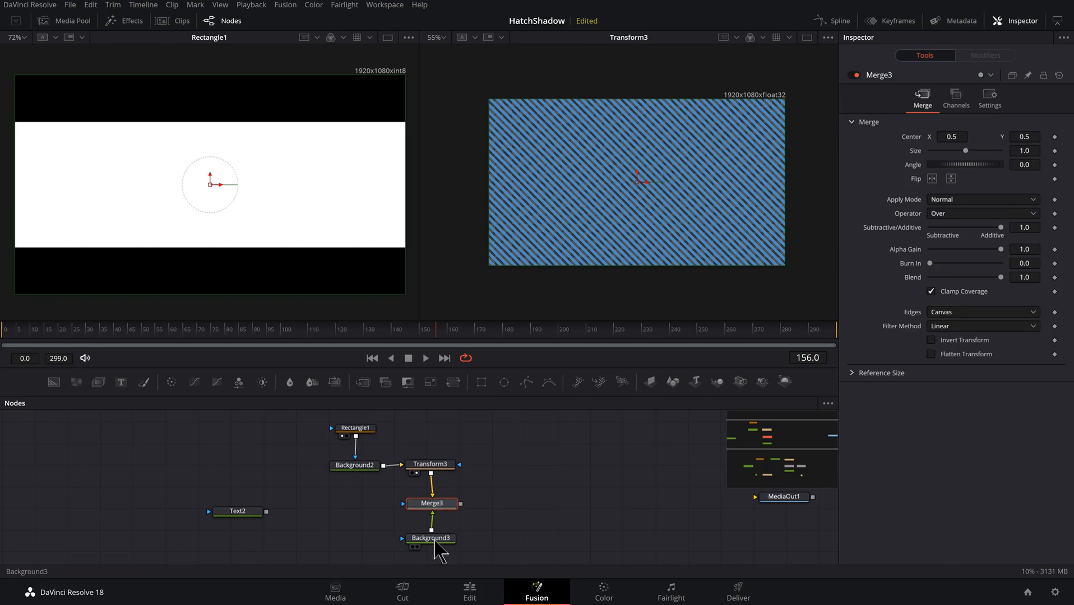
left_click(432, 504)
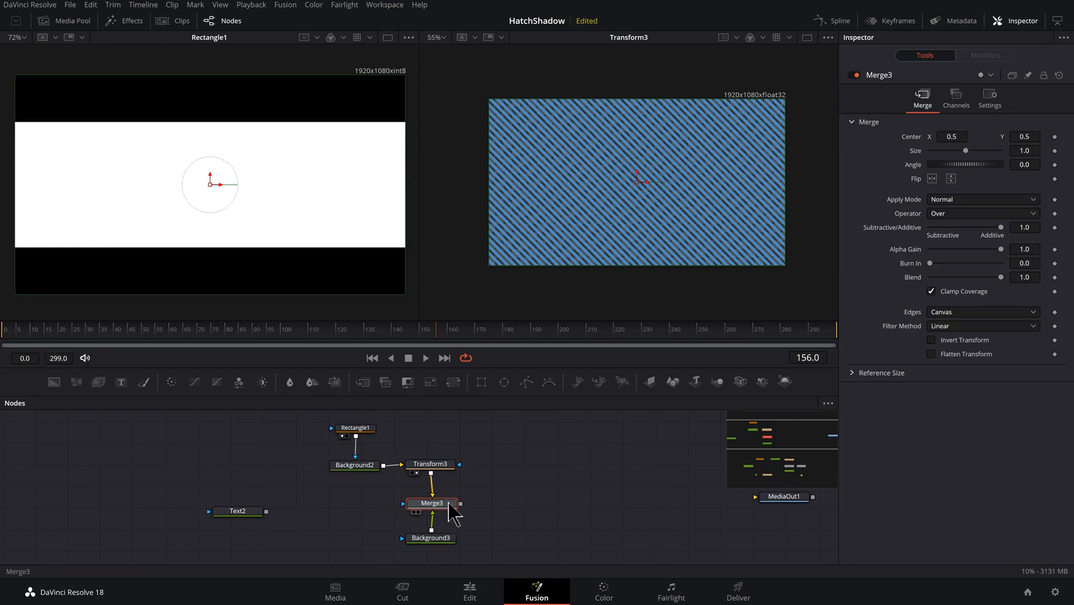
mouse_move(438, 517)
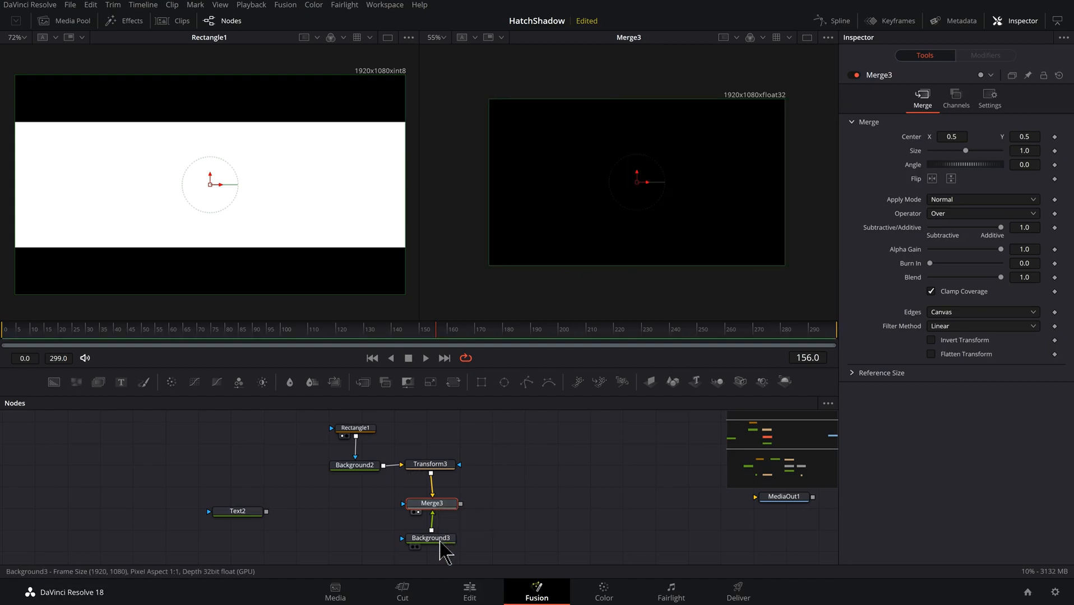
left_click(431, 538)
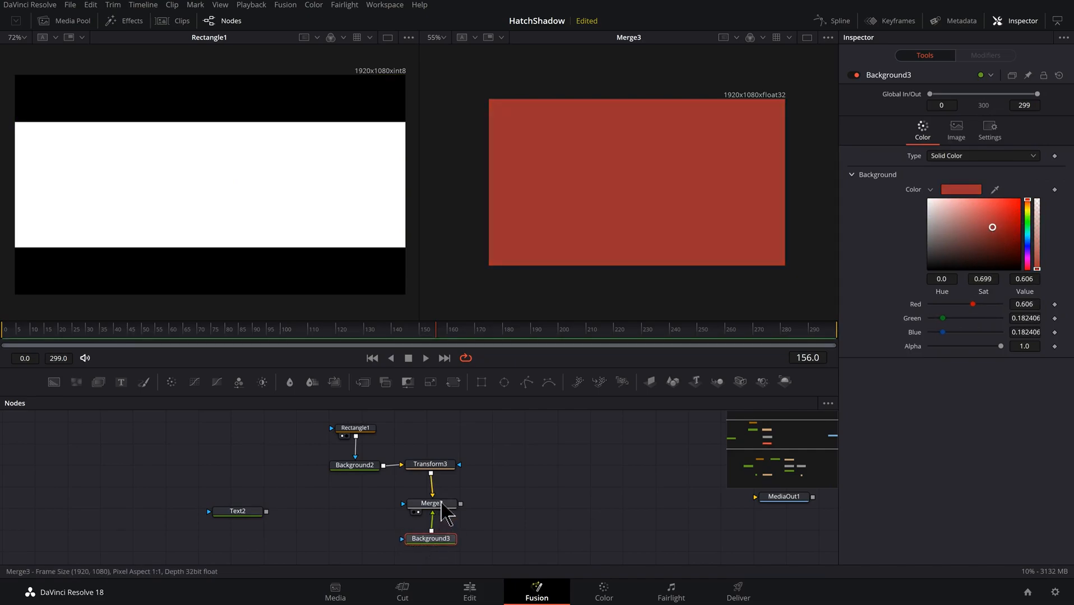
left_click(431, 503)
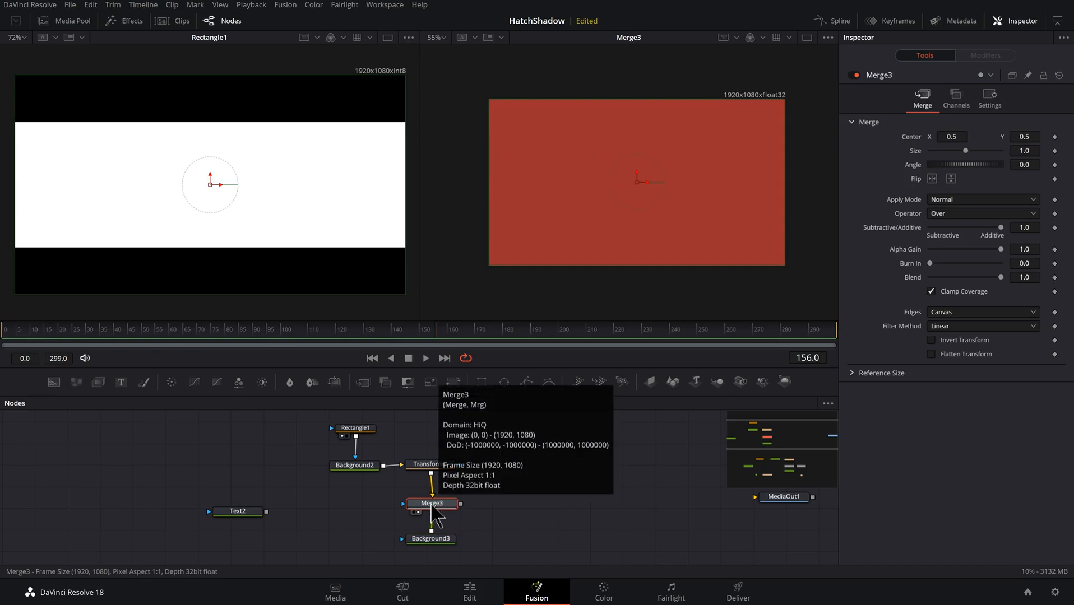
mouse_move(570, 543)
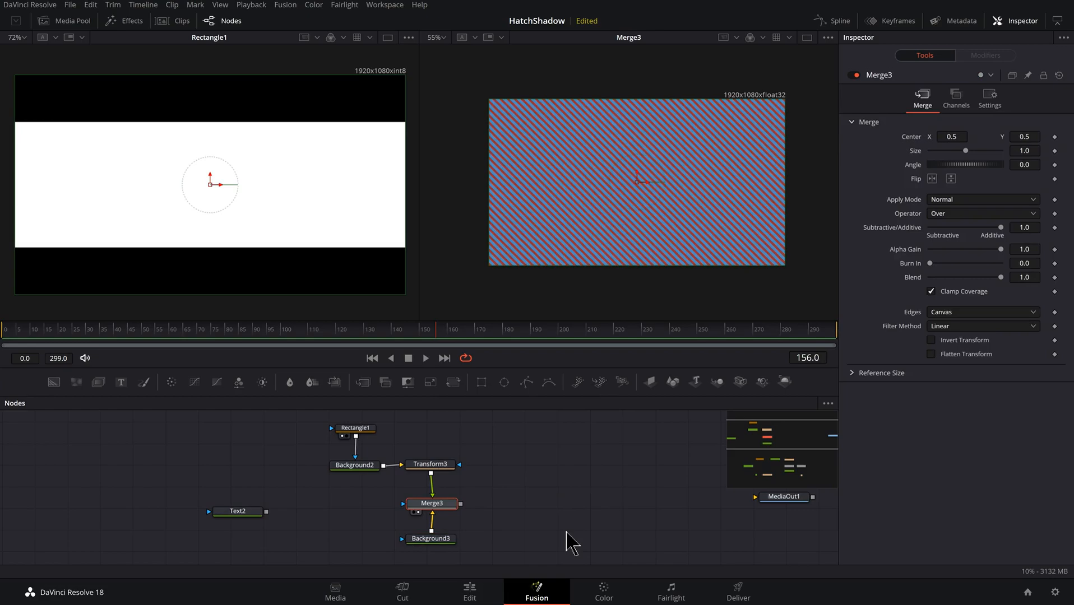
mouse_move(645, 515)
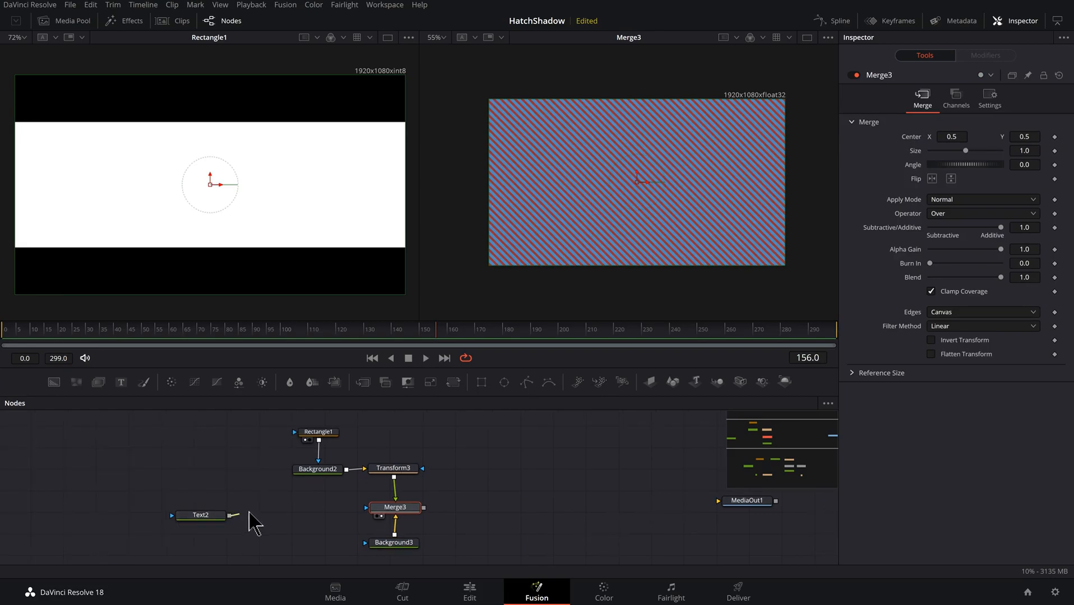
Step: Connect Text2's output to Merge3's mask input
left_click_drag(234, 516, 380, 516)
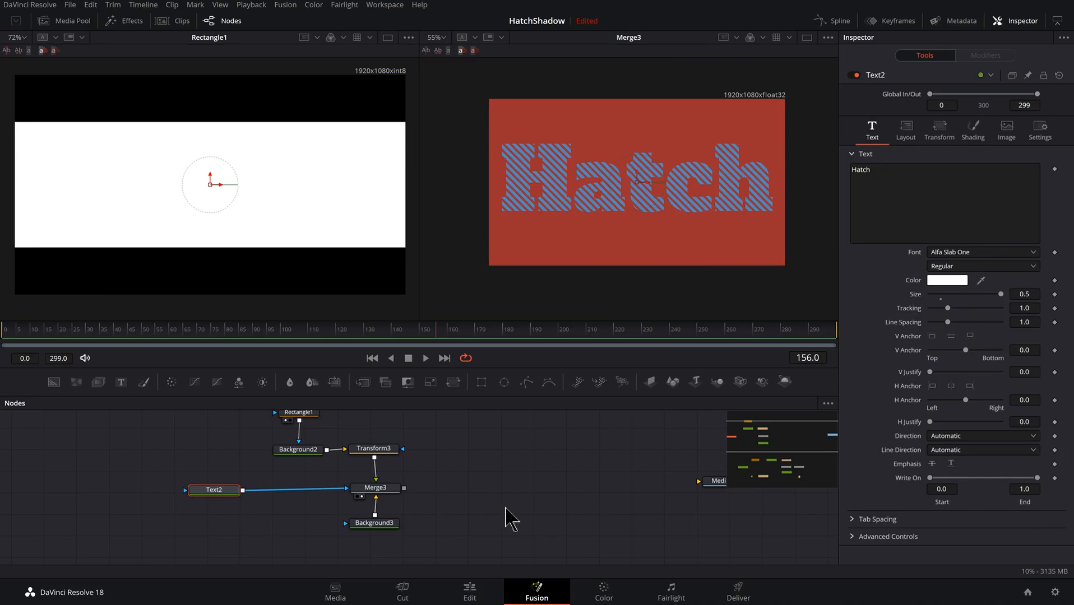
Step: Branch Text2 into a new Transform4 and merge it over Merge3 with Merge4
type("xf")
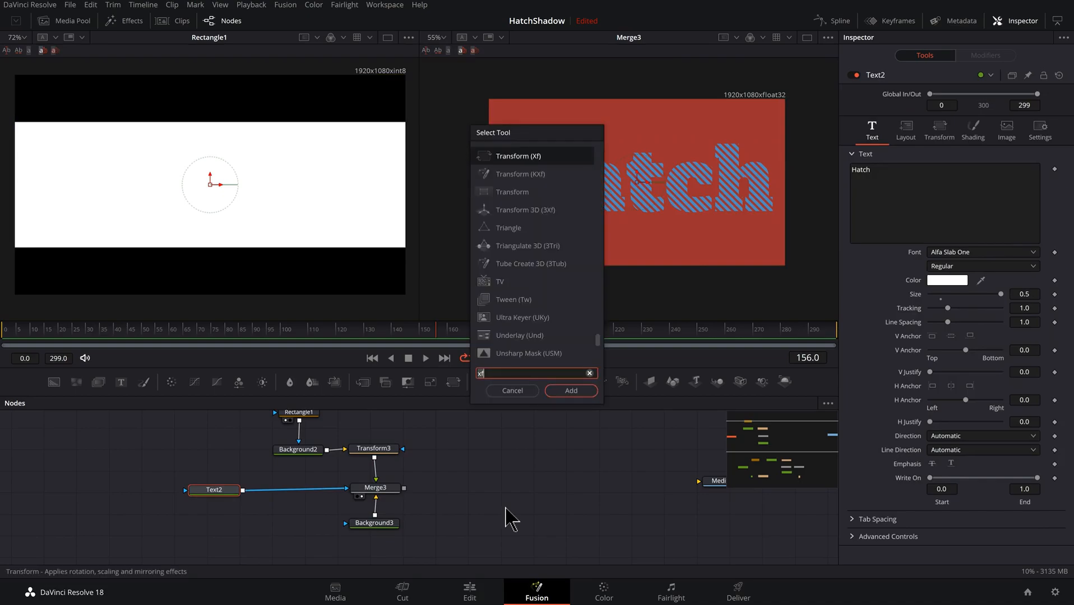
left_click(570, 390)
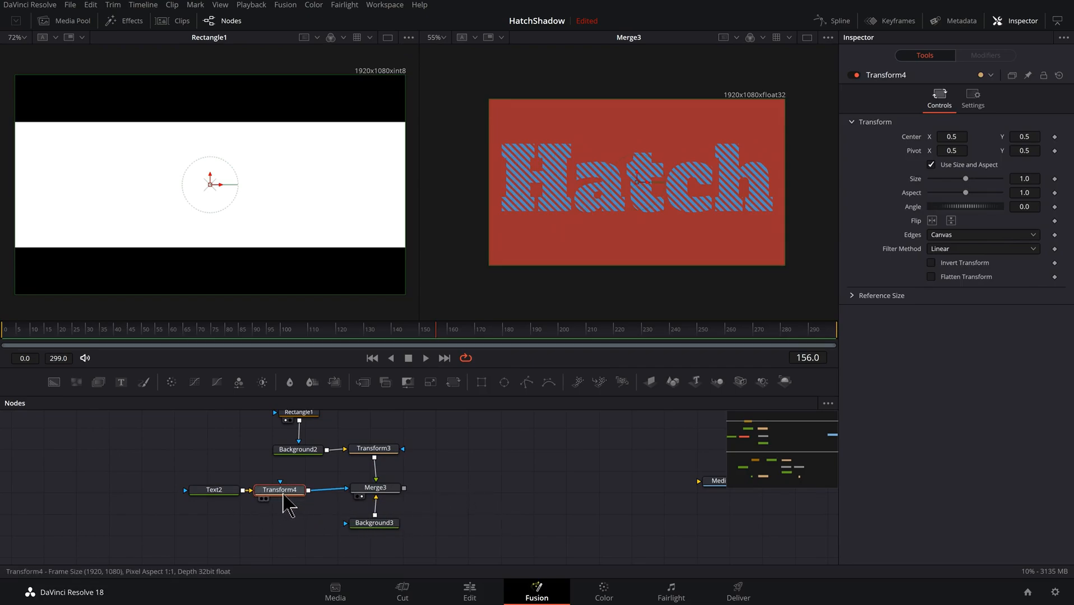
left_click_drag(279, 489, 269, 528)
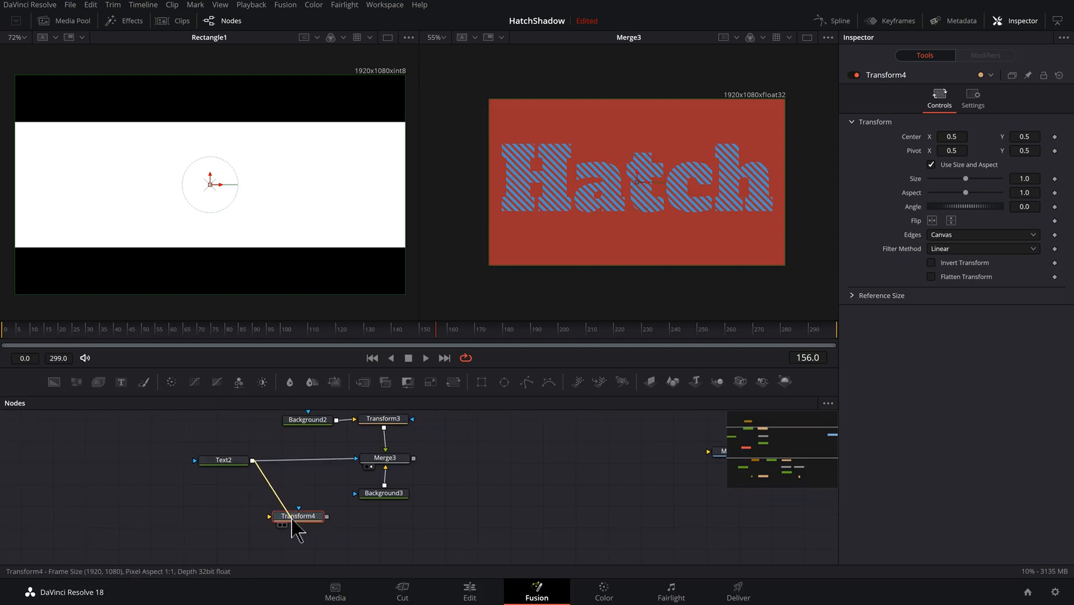
left_click_drag(298, 515, 294, 535)
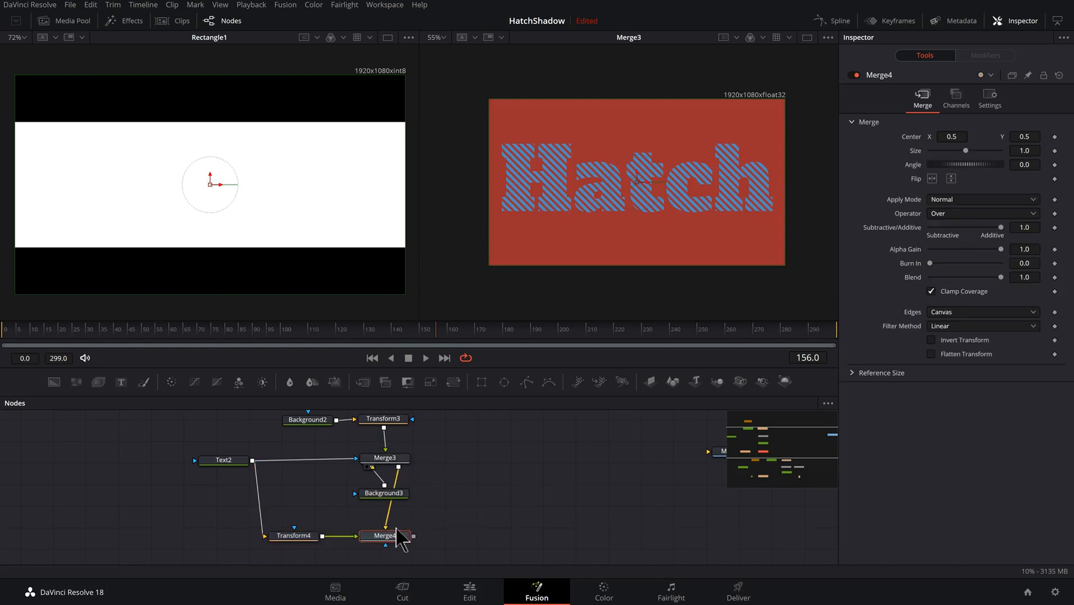
left_click_drag(387, 536, 518, 456)
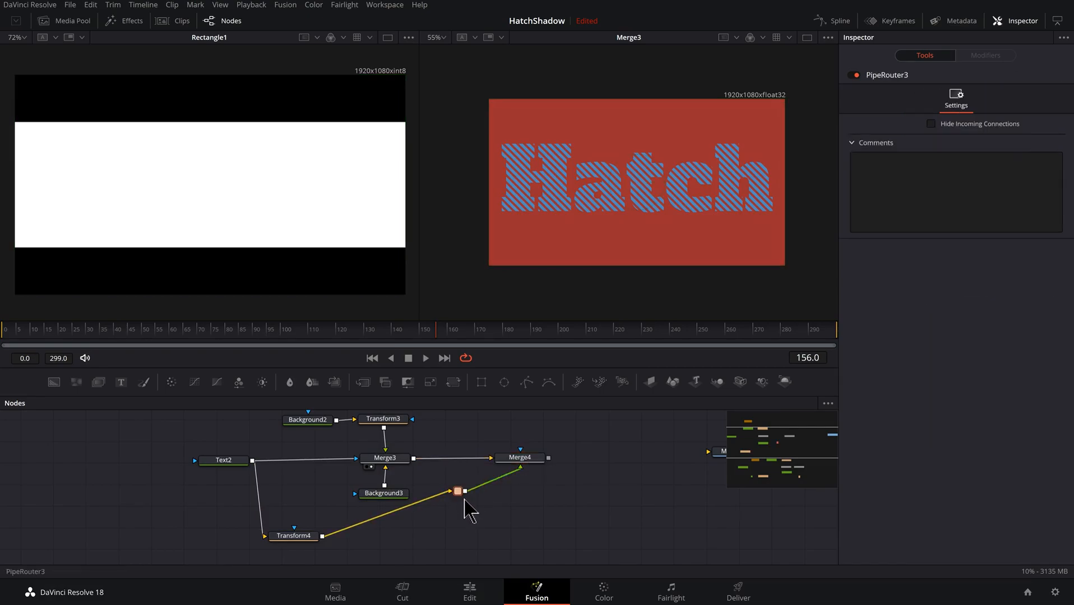
left_click_drag(457, 491, 522, 534)
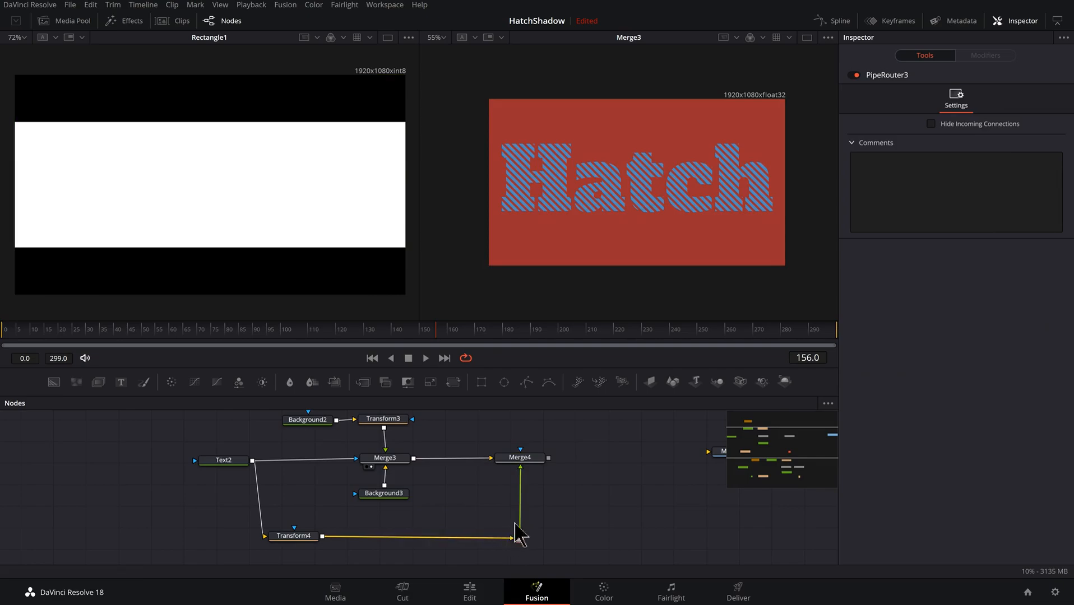
Step: With Merge4 viewed, drag Transform4's center to offset the Hatch text; wire Merge4 to MediaOut1
left_click(519, 458)
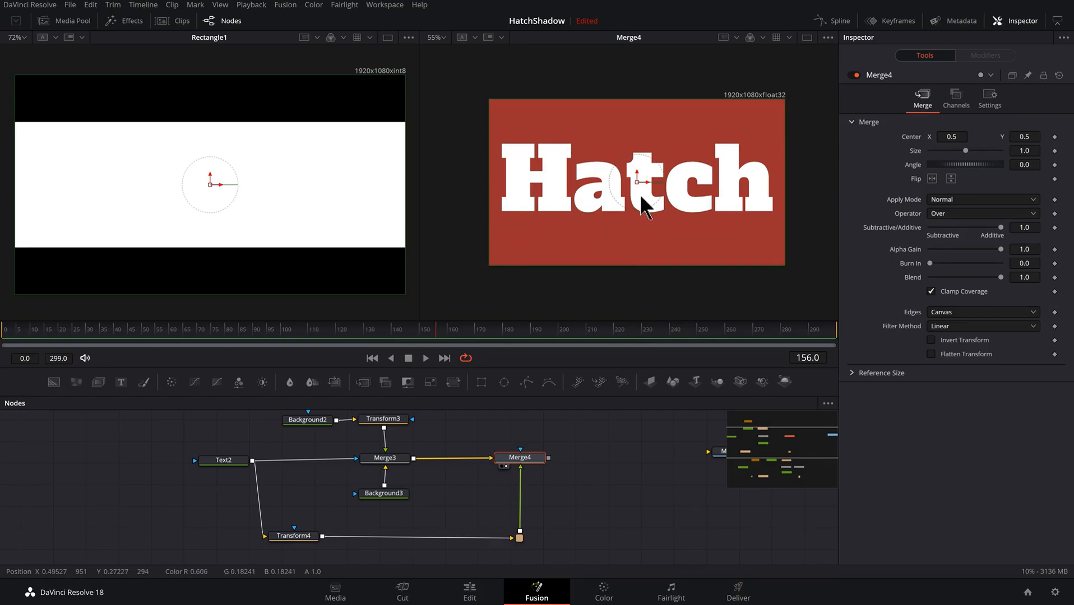
left_click(292, 533)
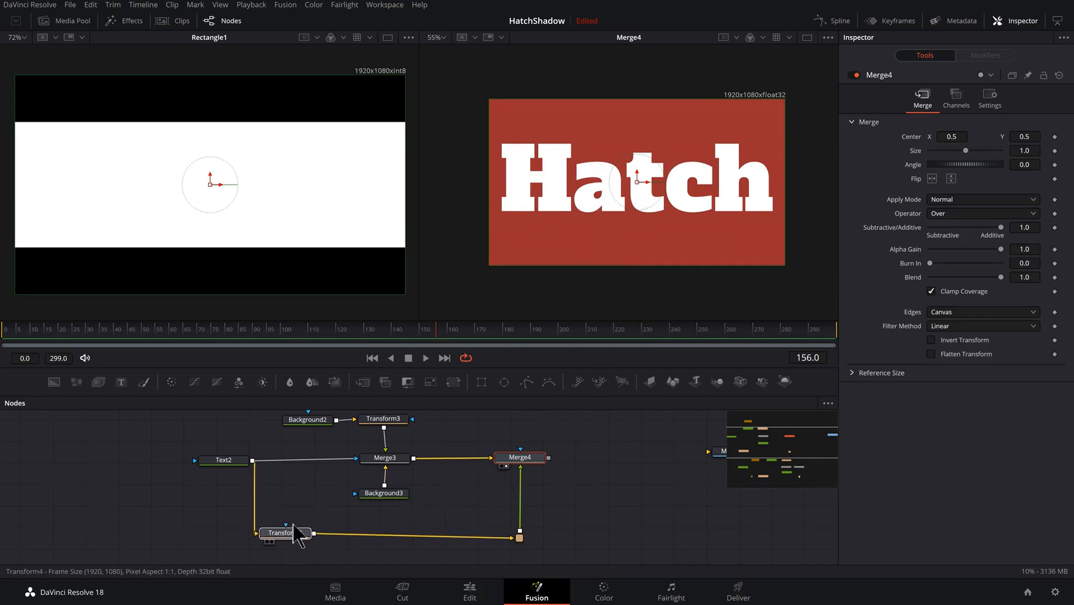
left_click(282, 534)
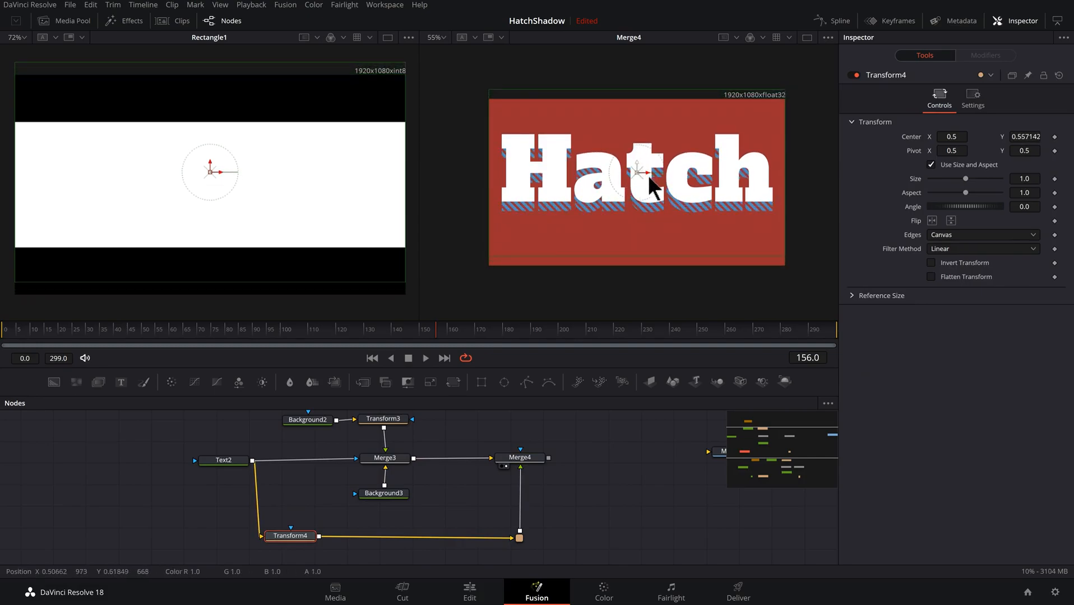
left_click_drag(656, 184, 643, 183)
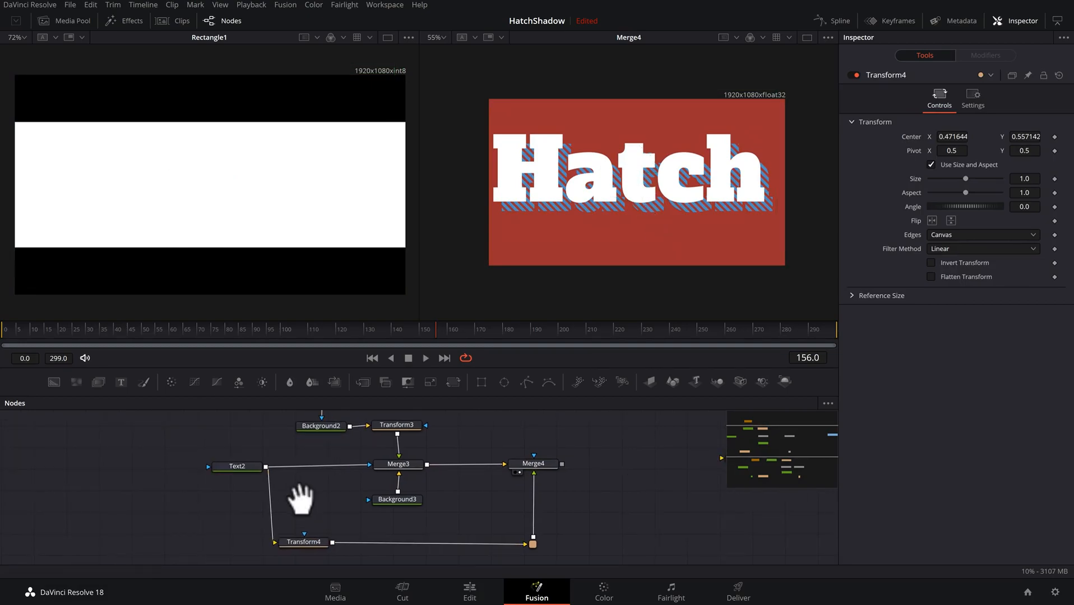
left_click(231, 467)
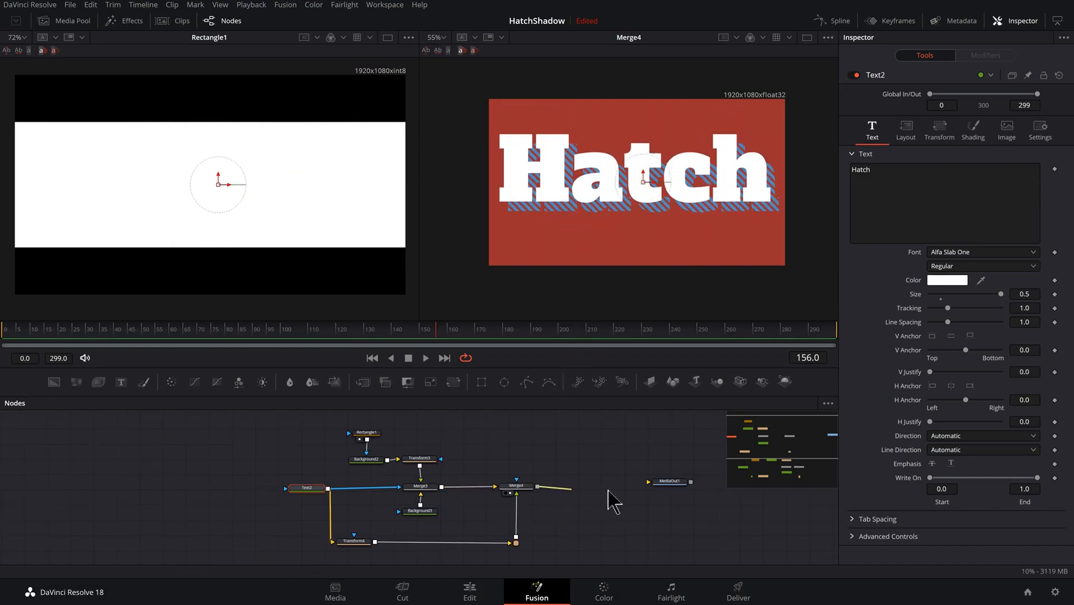
left_click(667, 482)
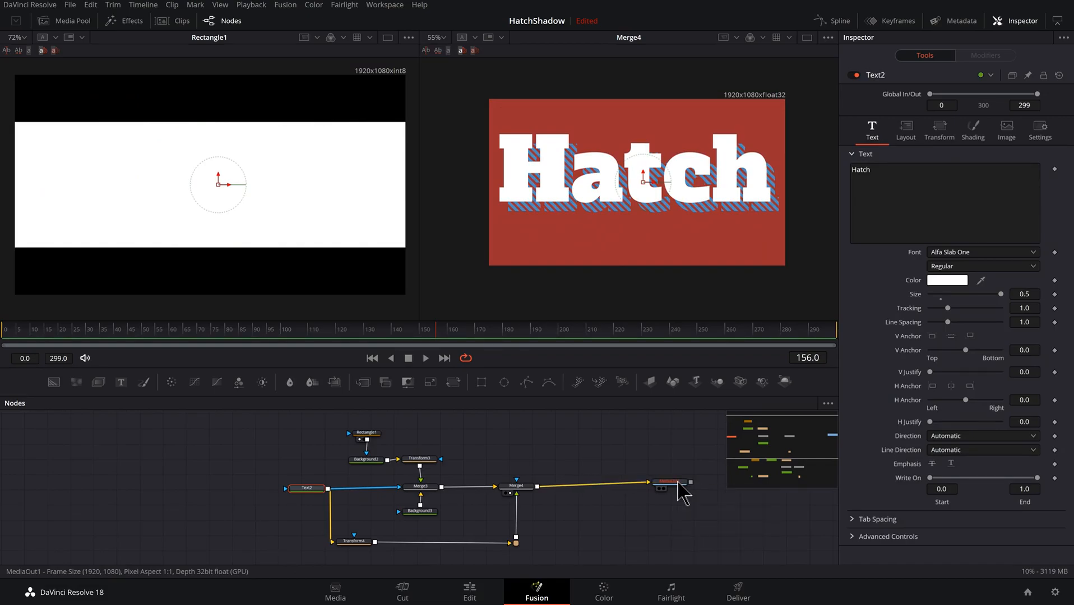